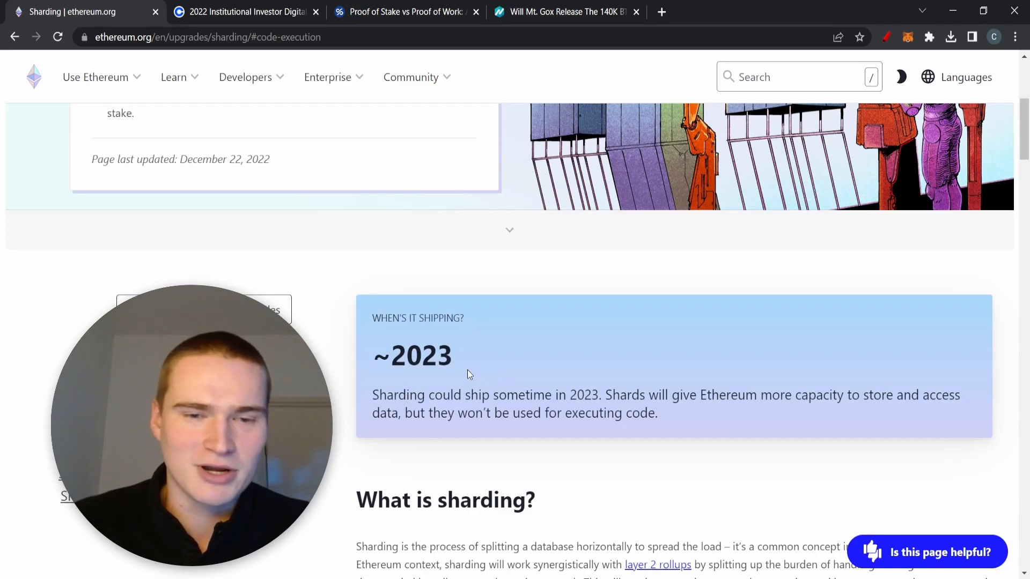
mouse_move(468, 374)
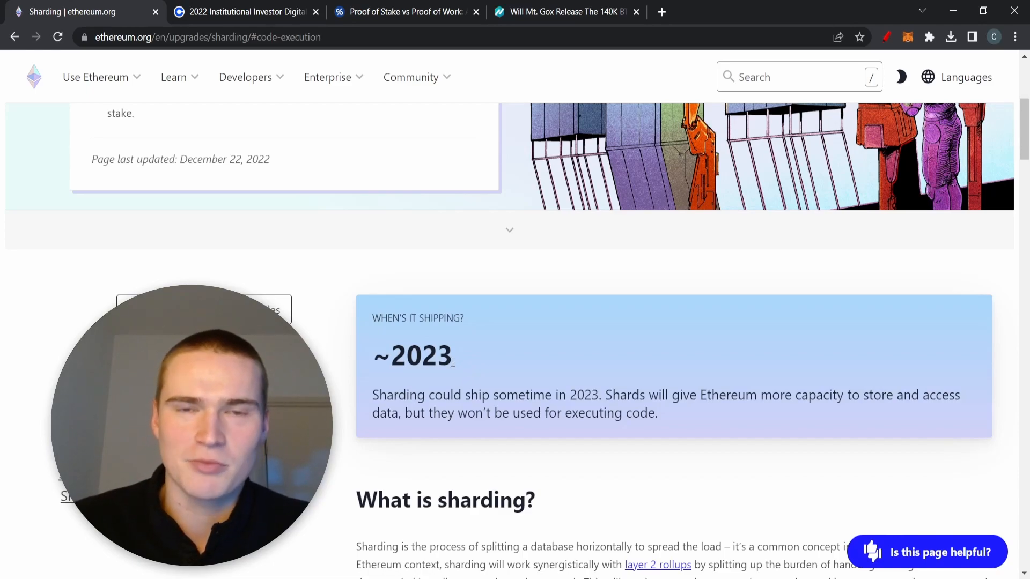
mouse_move(357, 351)
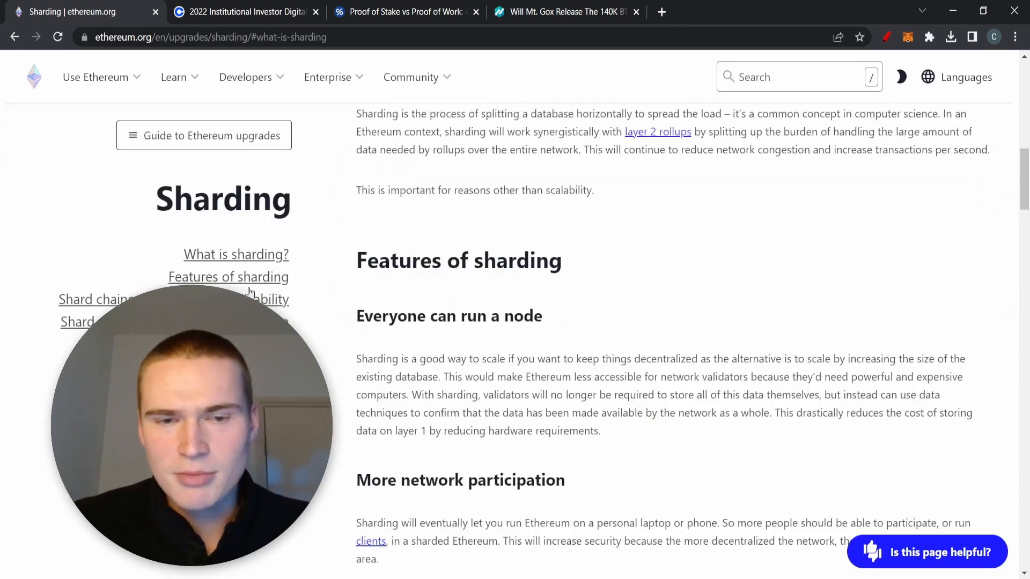
- Jump to 'Features of sharding' on ethereum.org's Sharding page, then switch to the Coinbase tab
scroll("up", 3)
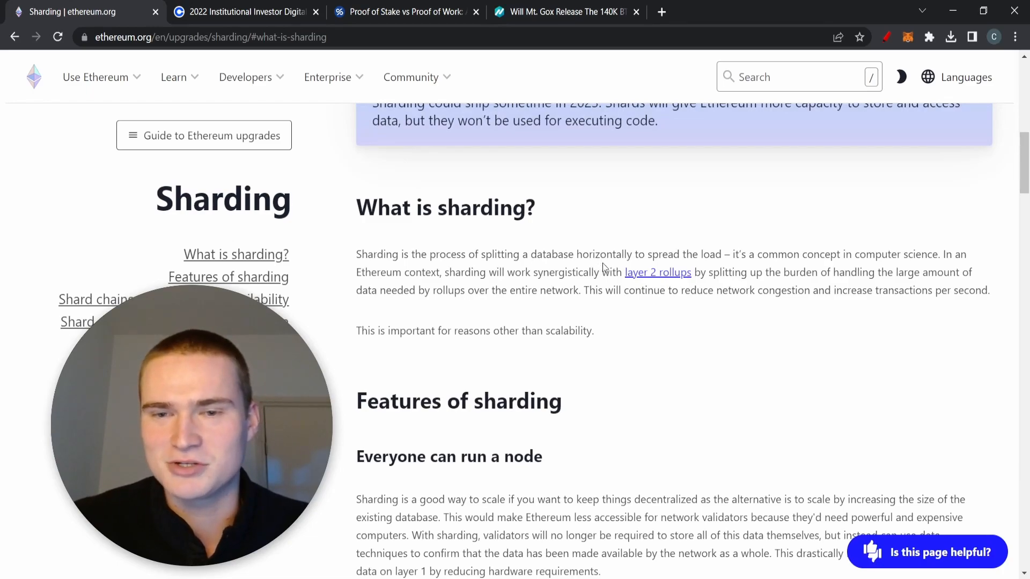
mouse_move(791, 284)
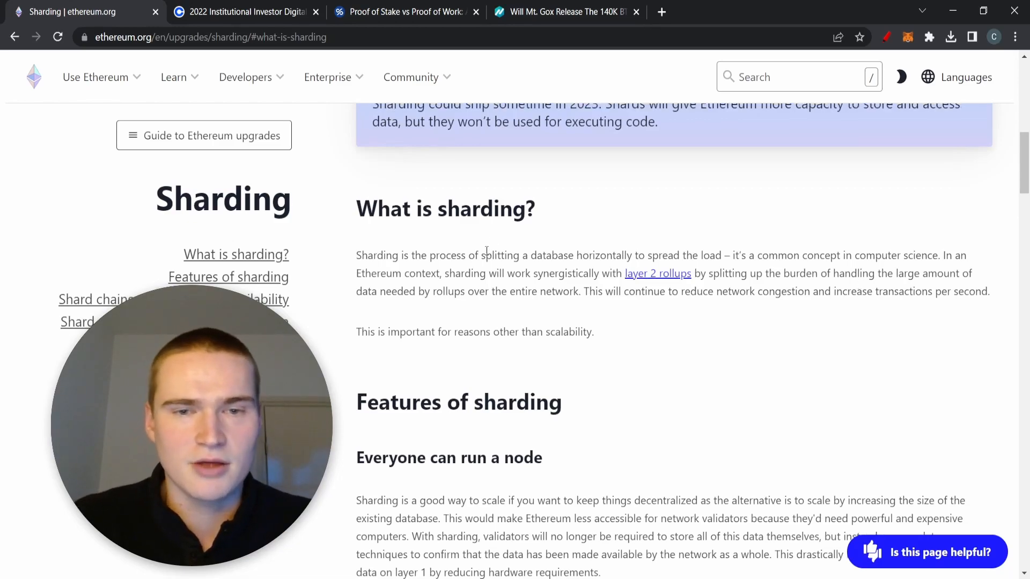
scroll("up", 3)
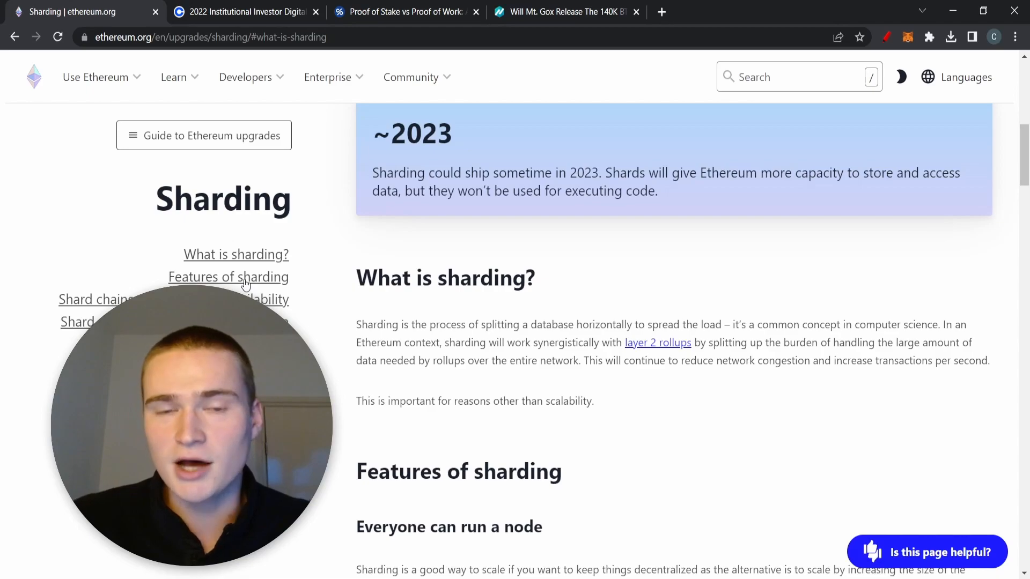
left_click(228, 276)
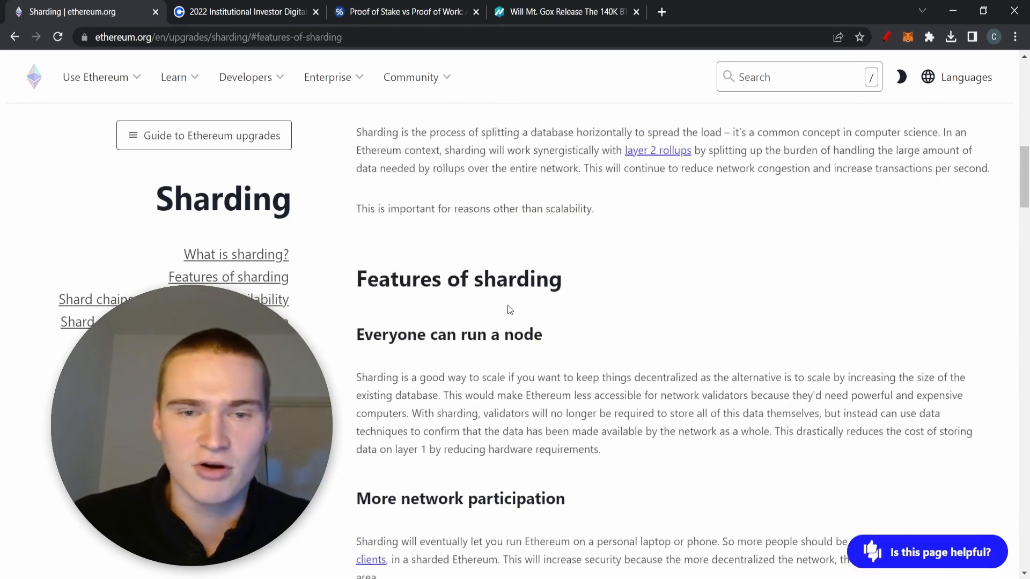
scroll("up", 3)
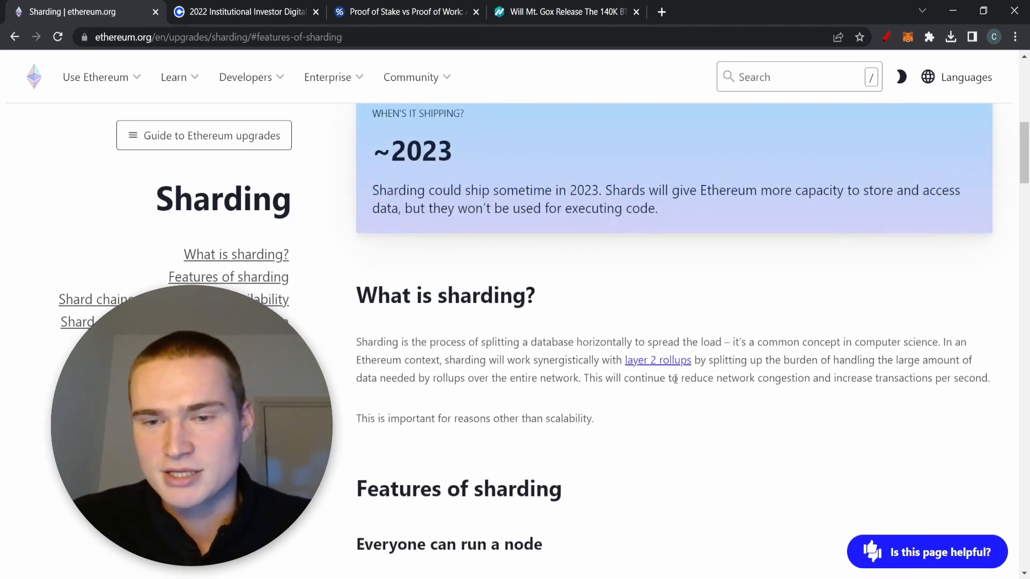
mouse_move(707, 391)
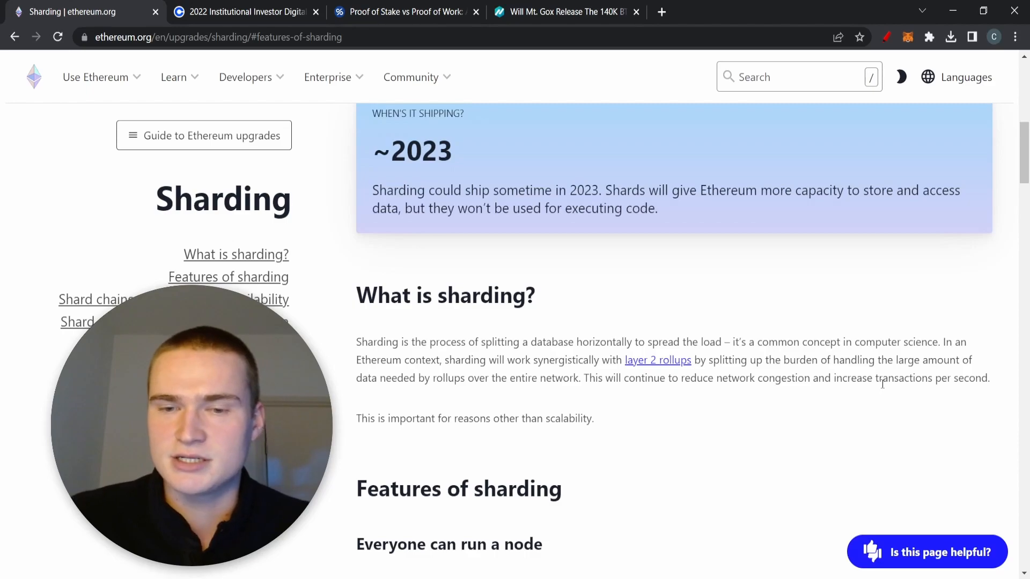
mouse_move(656, 369)
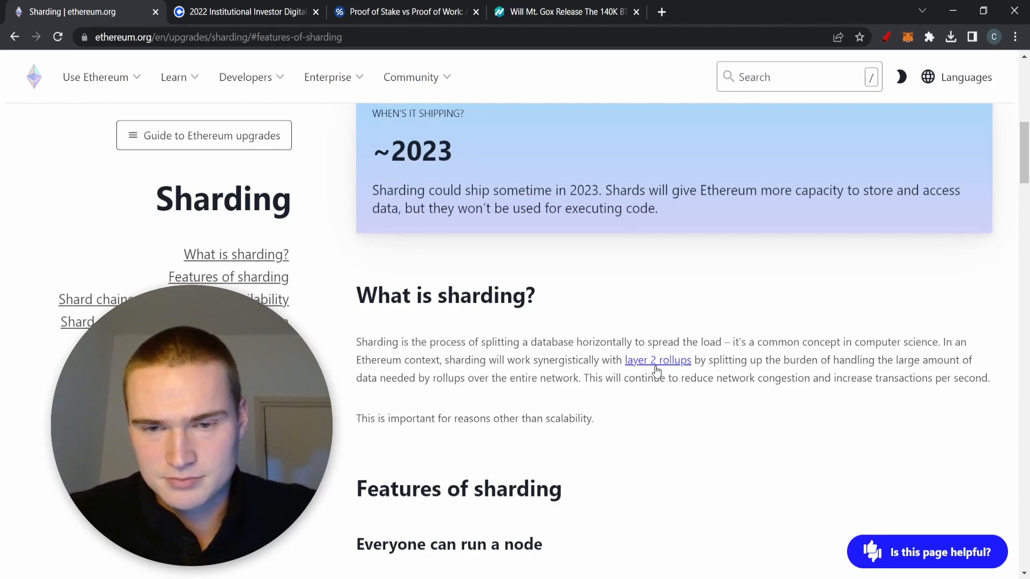
mouse_move(676, 267)
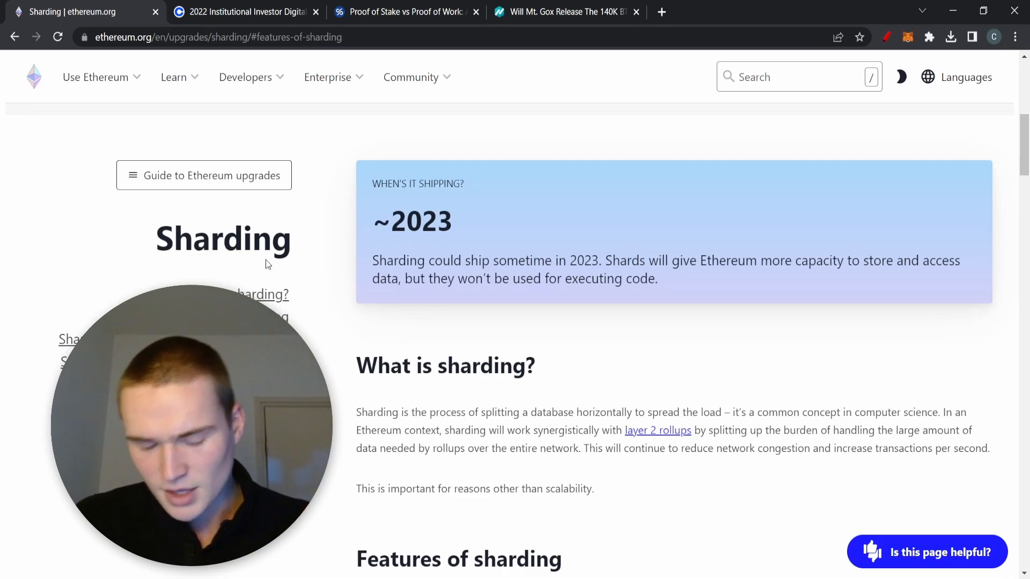
left_click(244, 12)
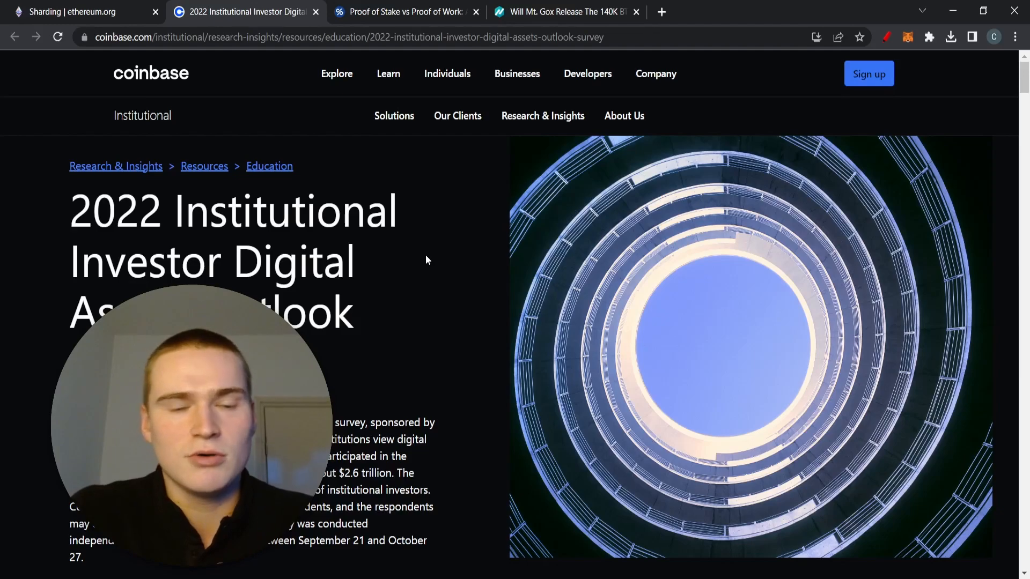
mouse_move(207, 187)
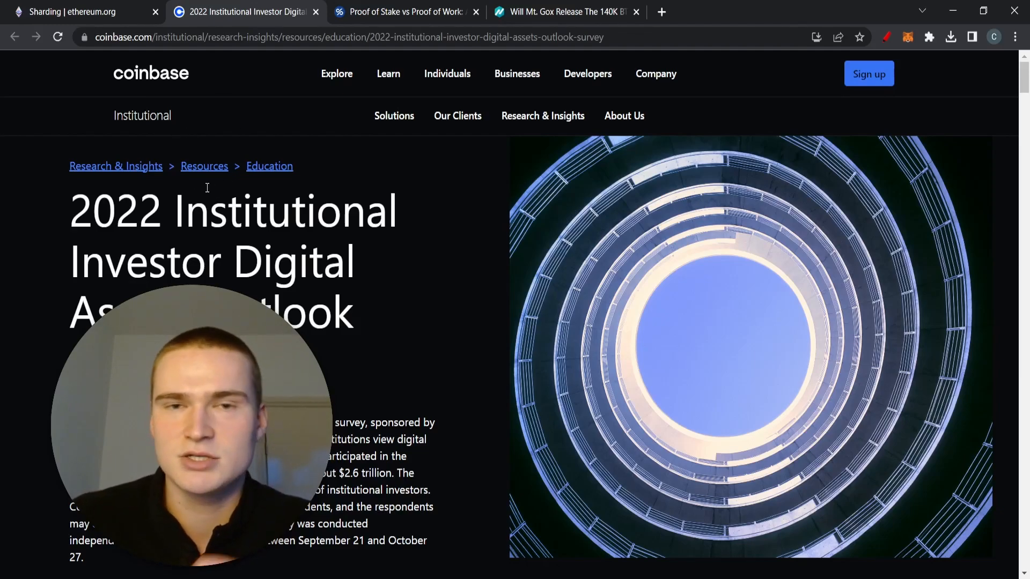
- Scroll the Coinbase 2022 institutional investor survey down to its Key takeaways on rising crypto allocations
scroll("down", 3)
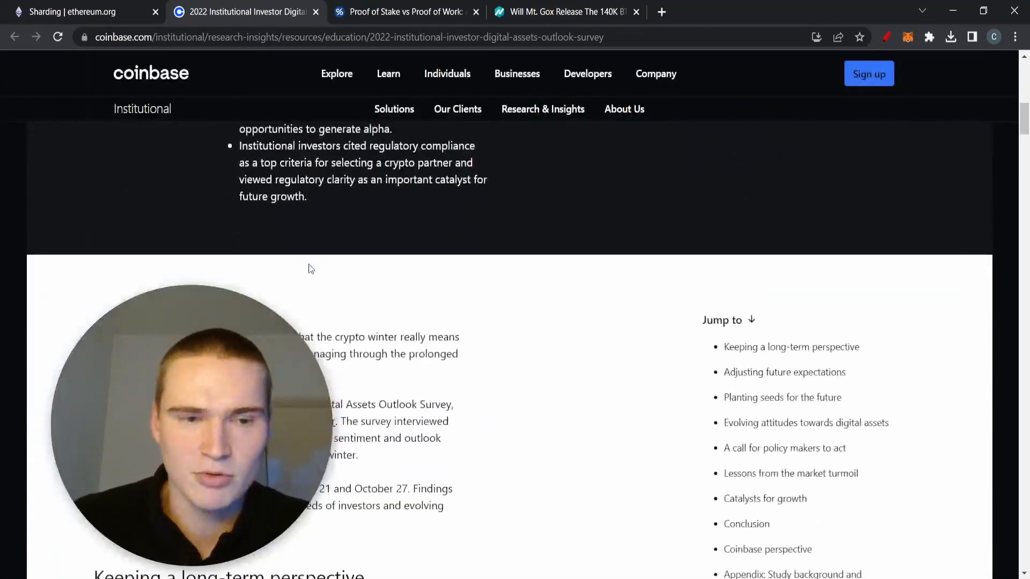
scroll("up", 3)
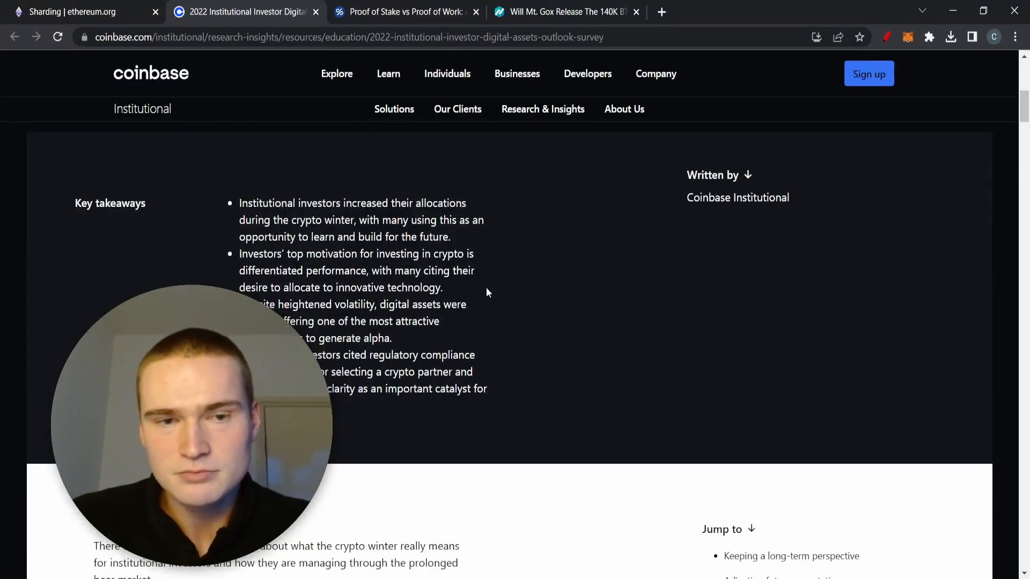
scroll("down", 3)
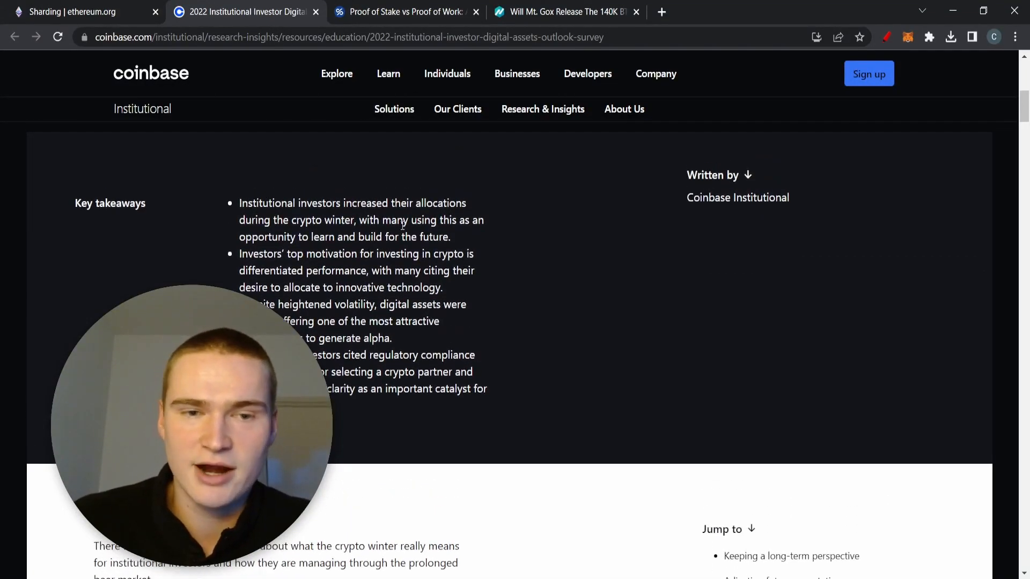
scroll("down", 3)
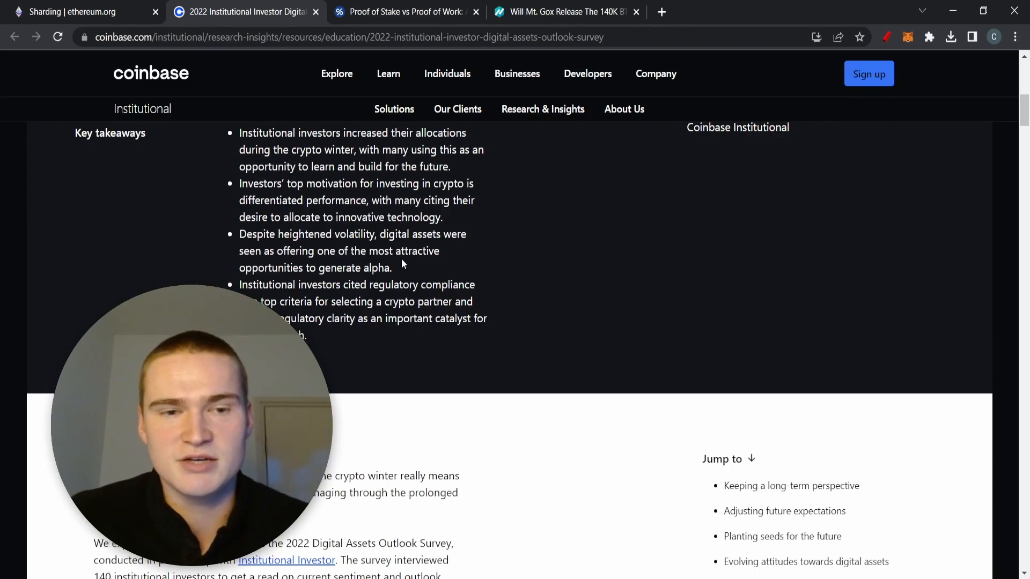
scroll("down", 3)
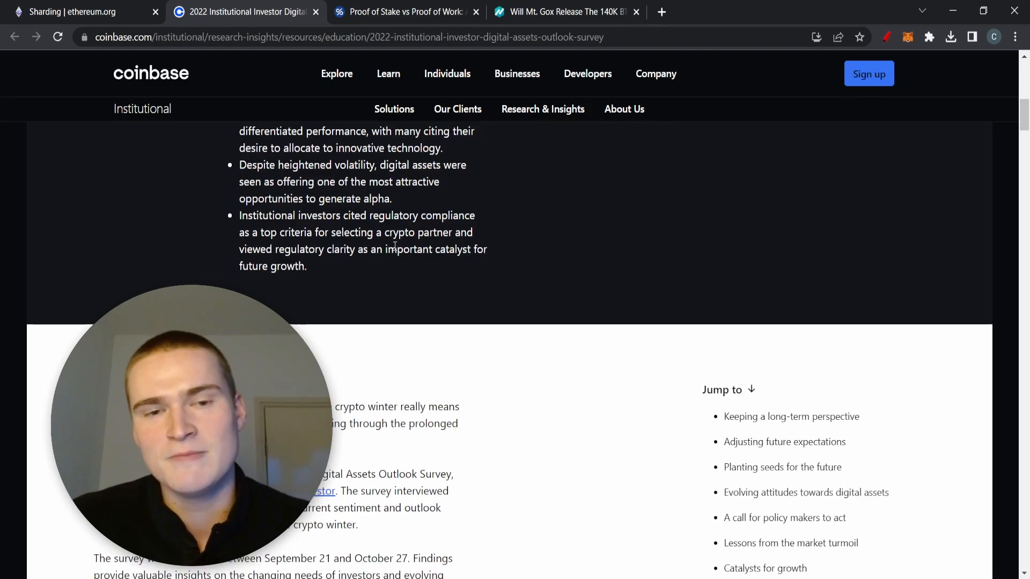
scroll("up", 3)
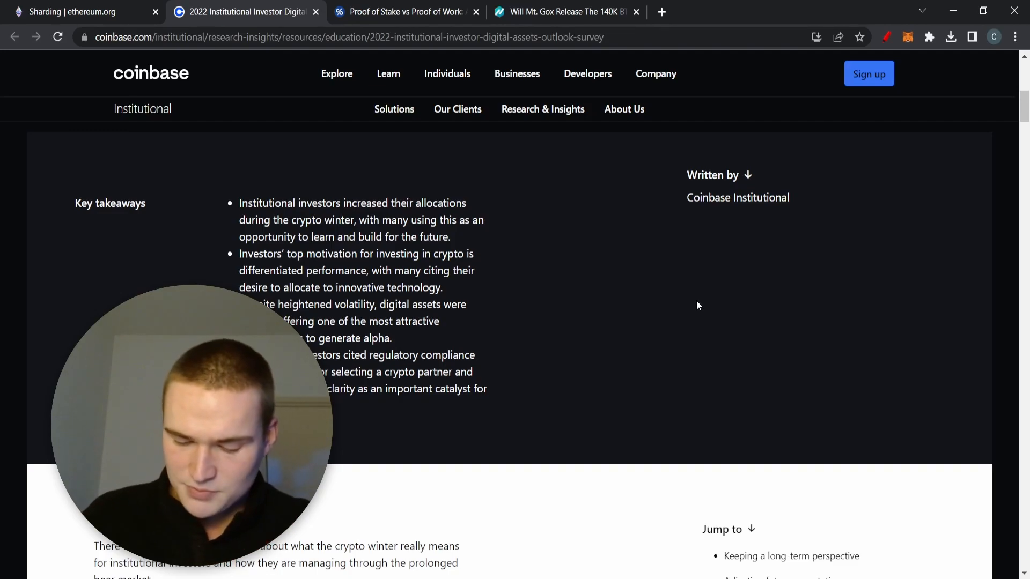
mouse_move(506, 210)
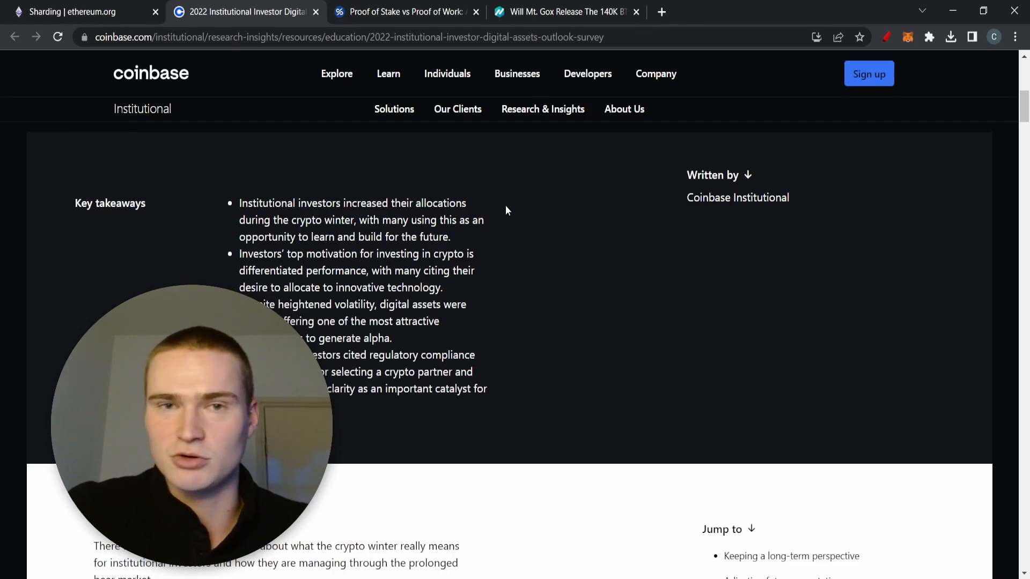
mouse_move(499, 491)
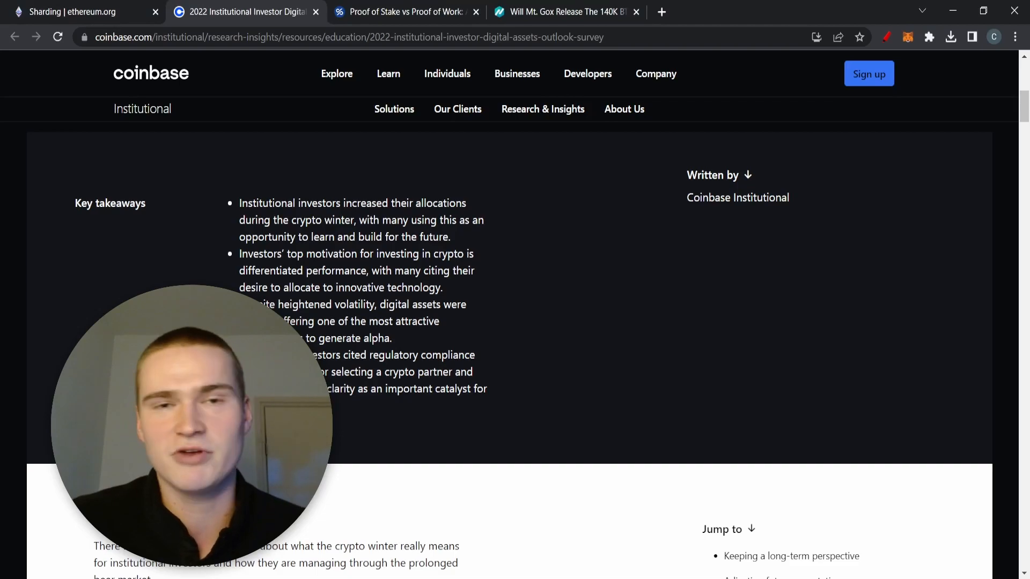
mouse_move(476, 297)
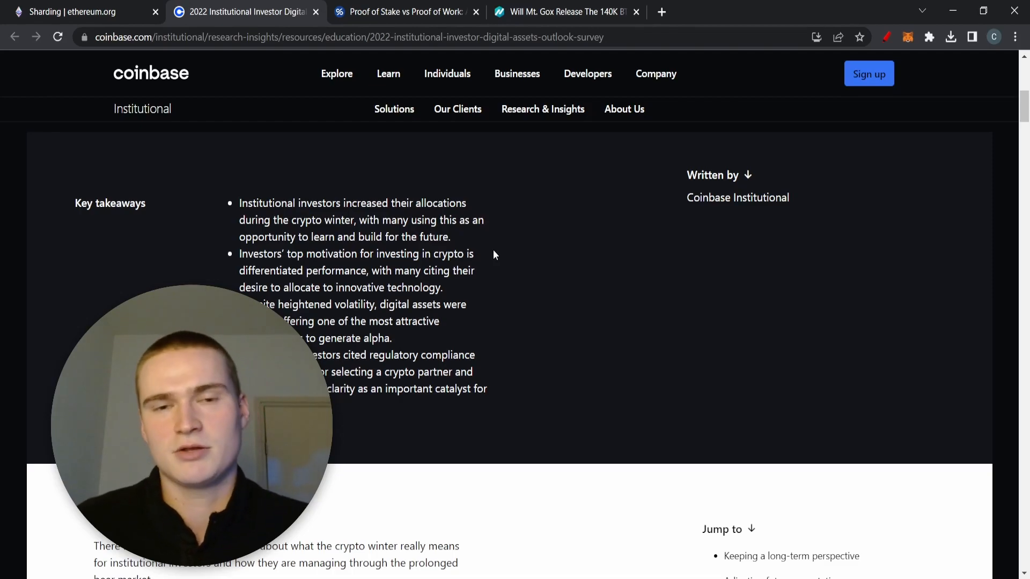
mouse_move(511, 254)
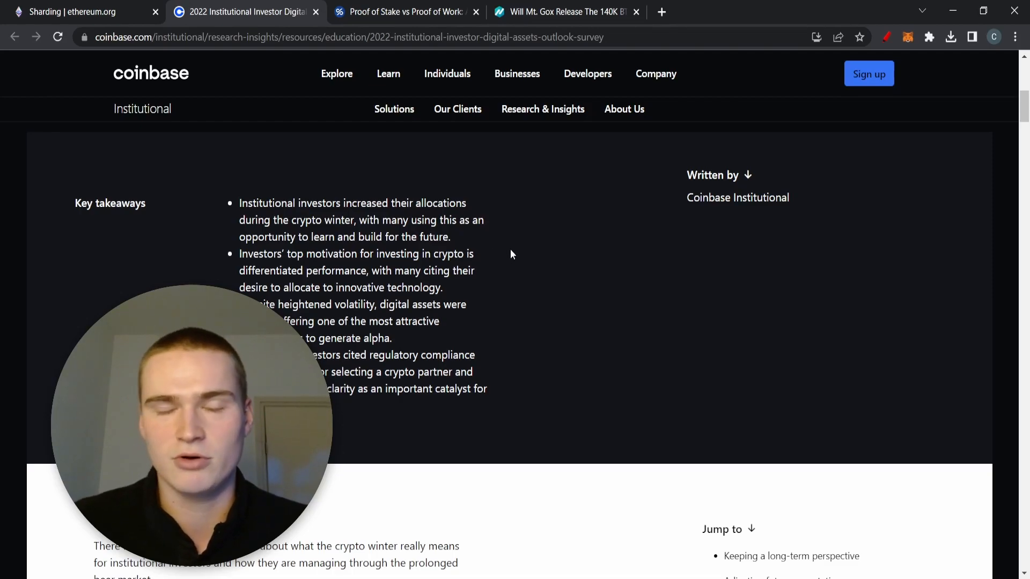
mouse_move(502, 268)
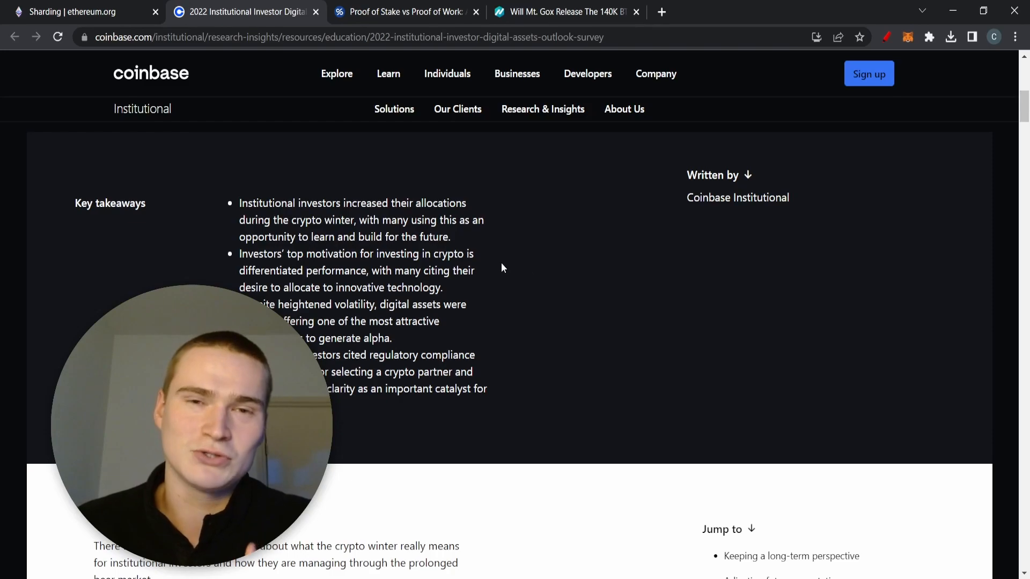
left_click(403, 12)
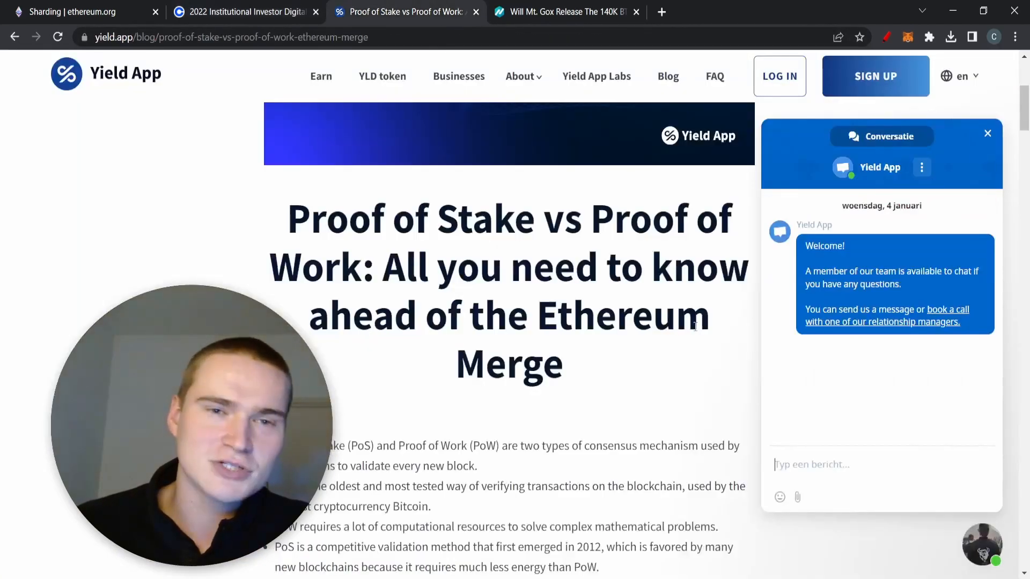
left_click(986, 134)
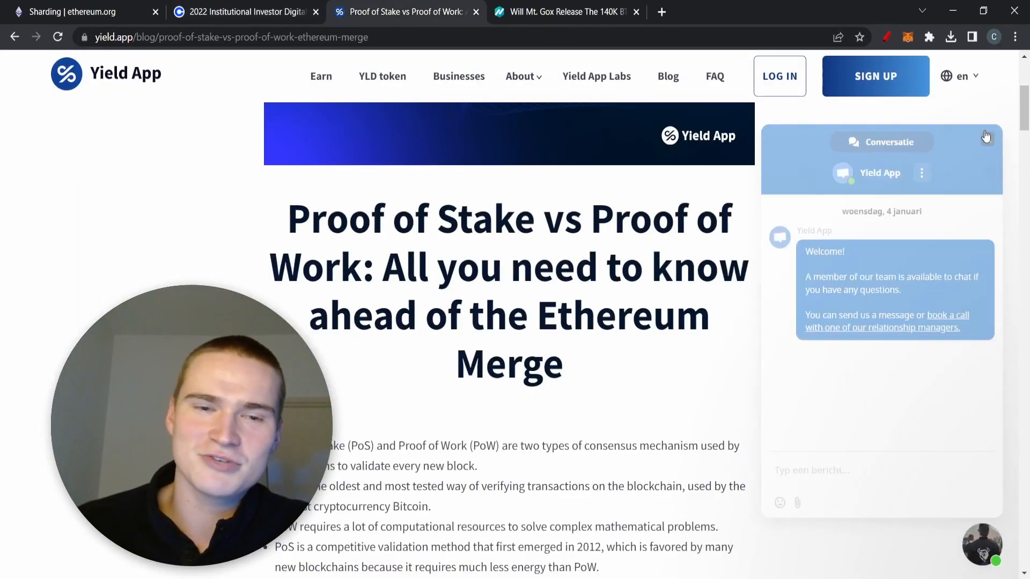
left_click(984, 135)
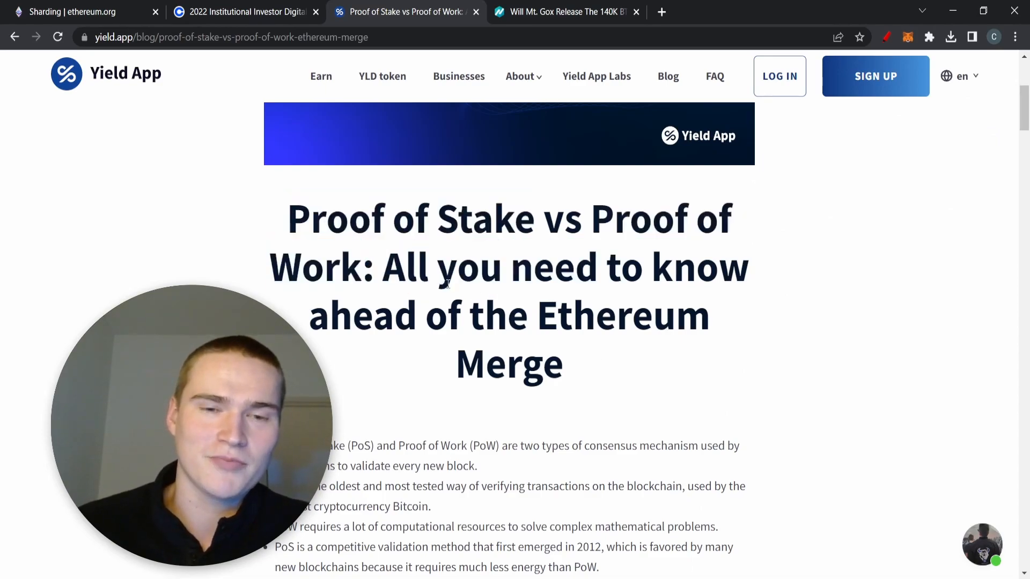
scroll("down", 3)
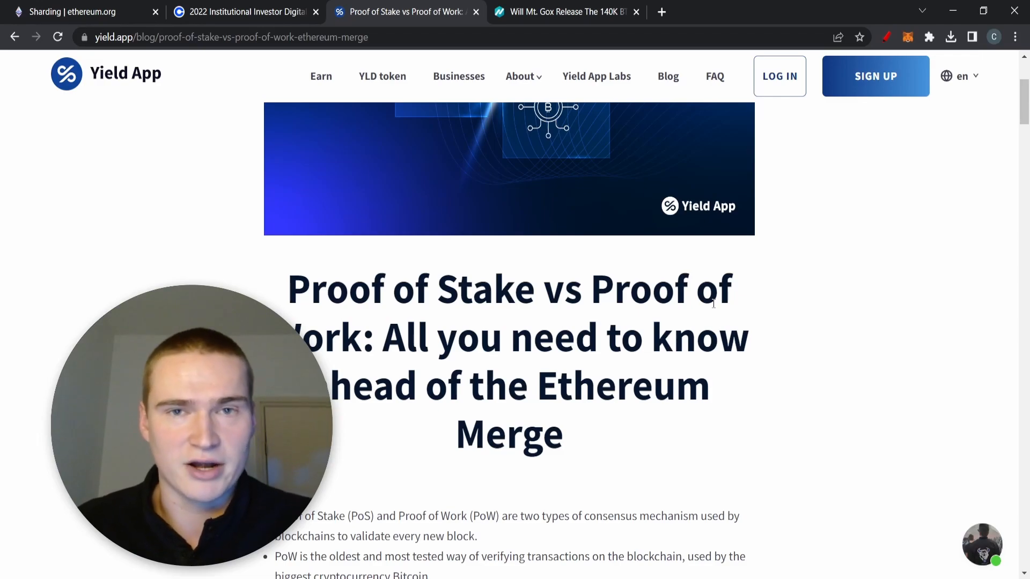
mouse_move(594, 254)
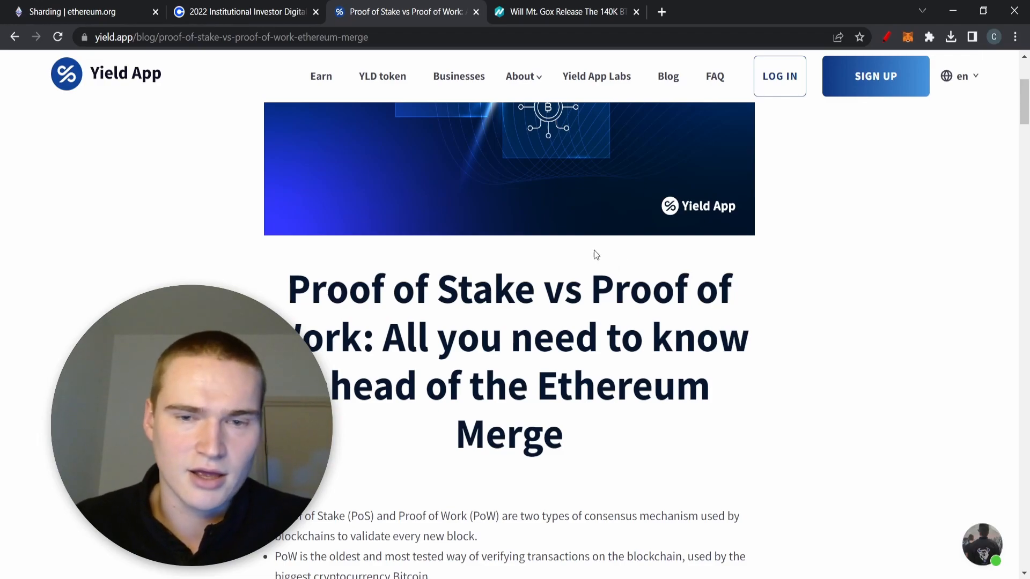
mouse_move(629, 283)
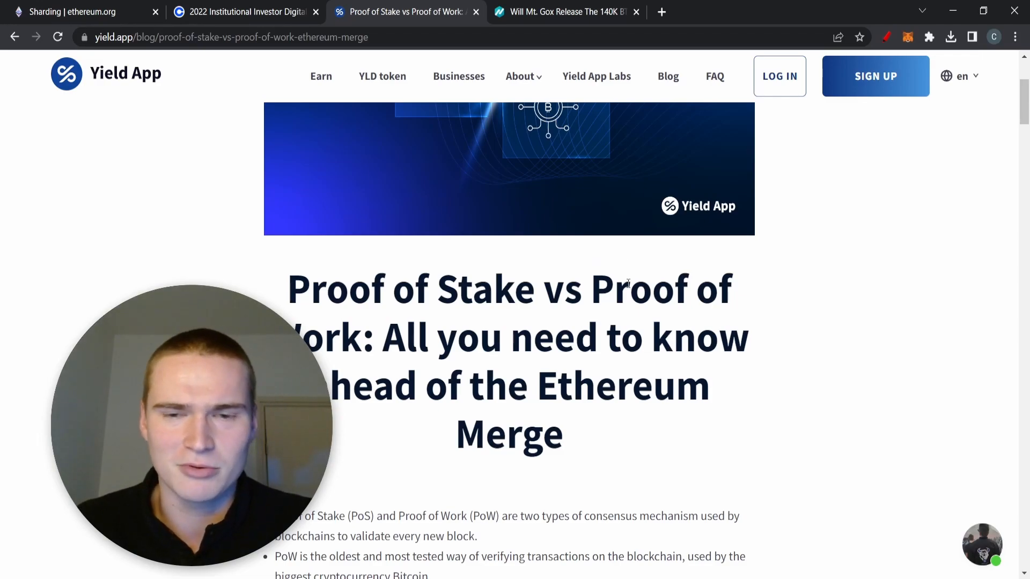
scroll("up", 3)
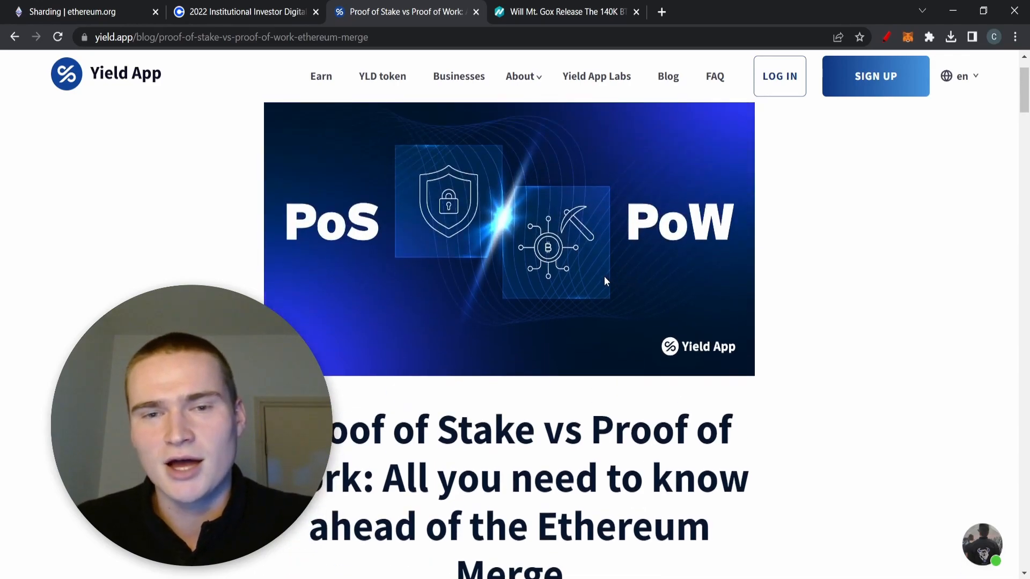
scroll("up", 3)
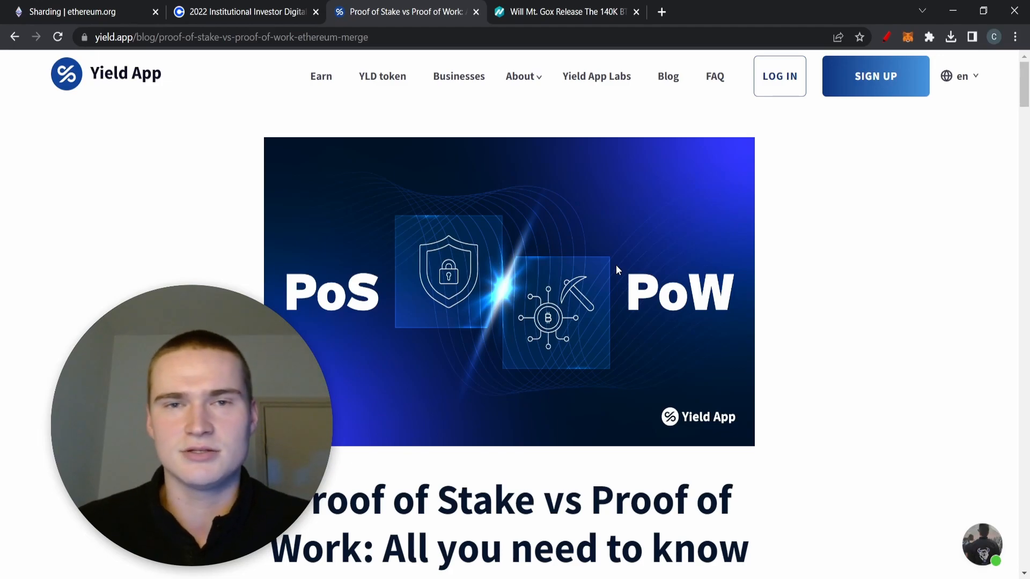
mouse_move(517, 302)
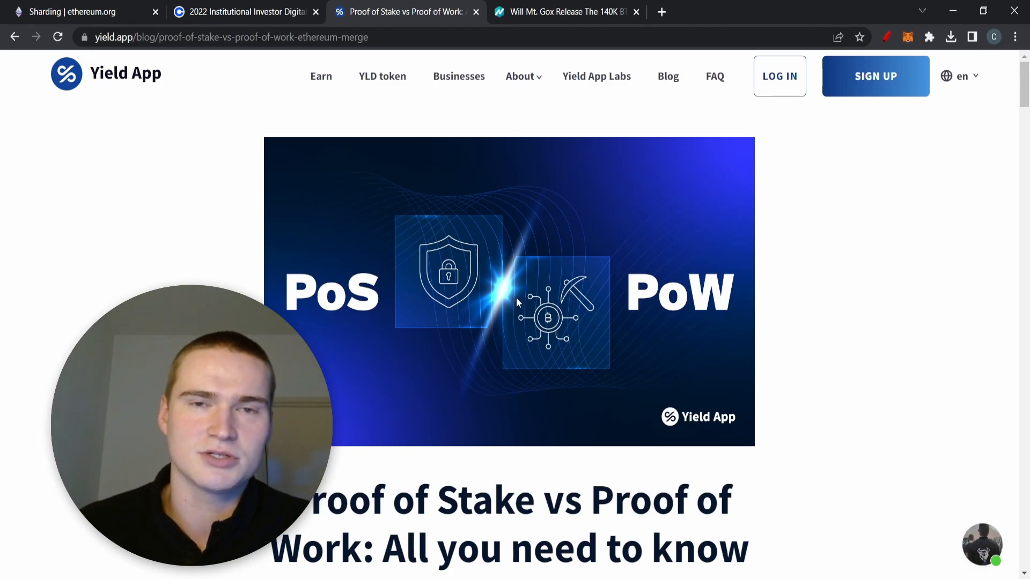
mouse_move(608, 322)
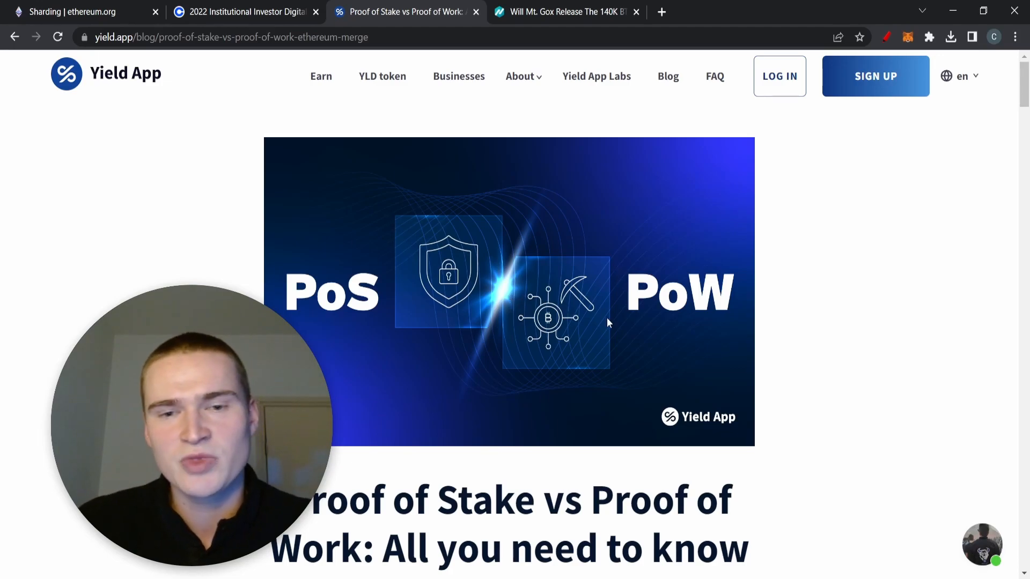
mouse_move(601, 318)
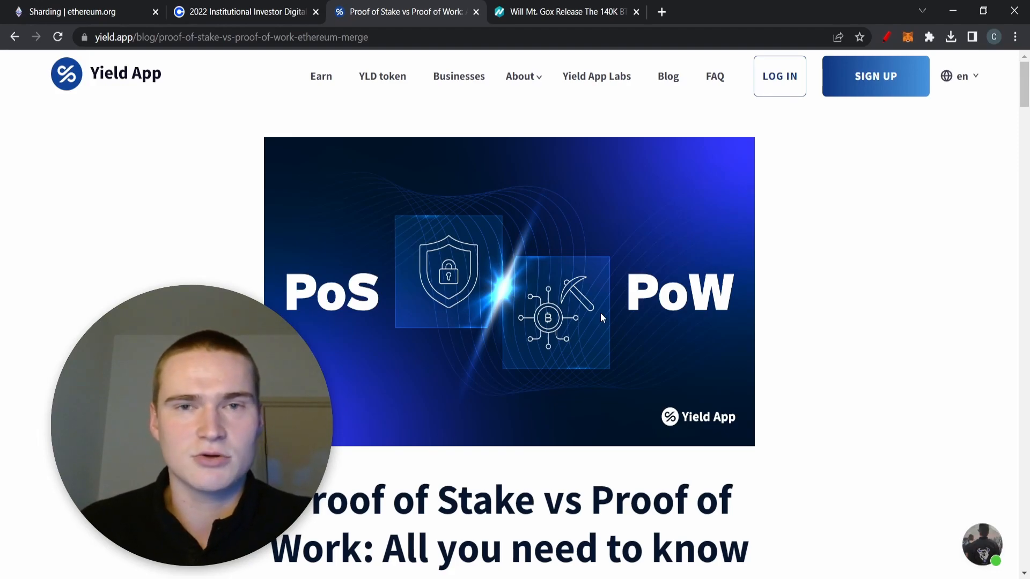
mouse_move(817, 388)
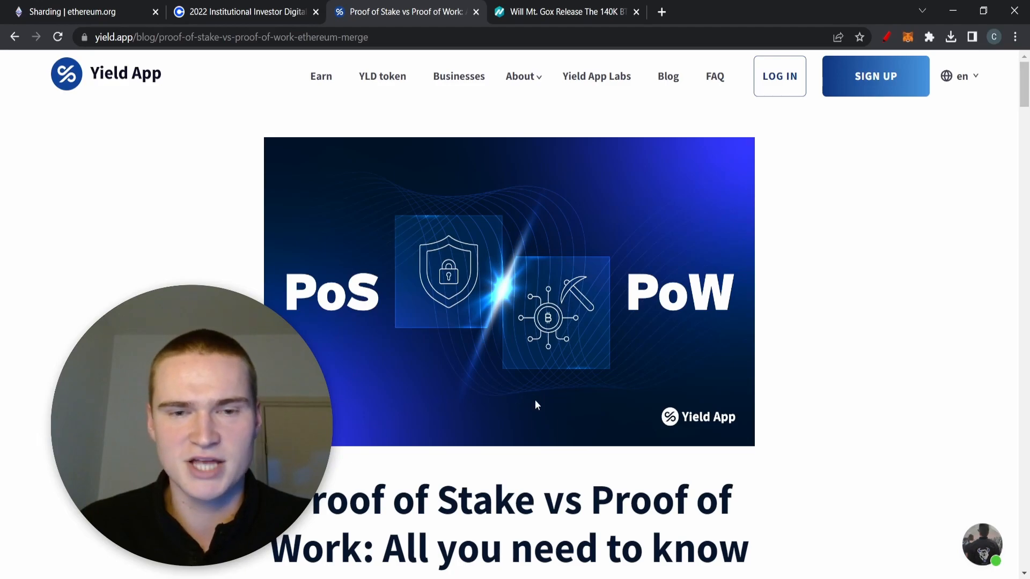
scroll("down", 3)
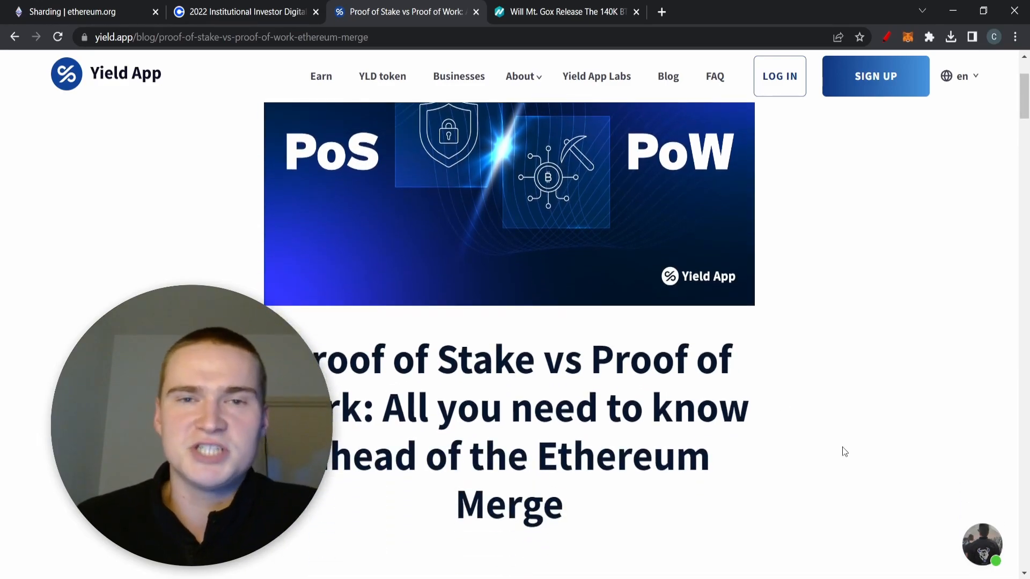
scroll("up", 3)
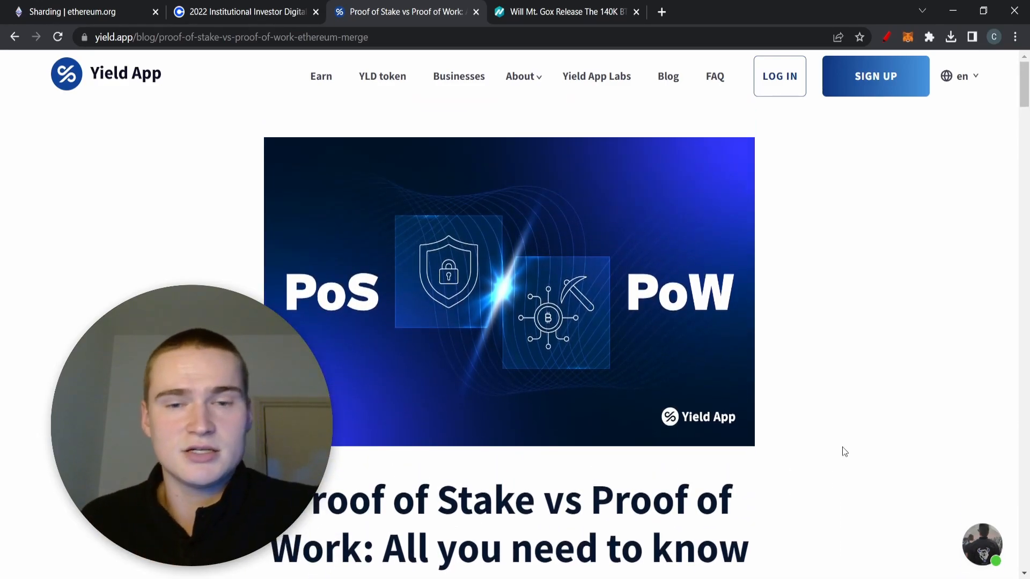
mouse_move(542, 393)
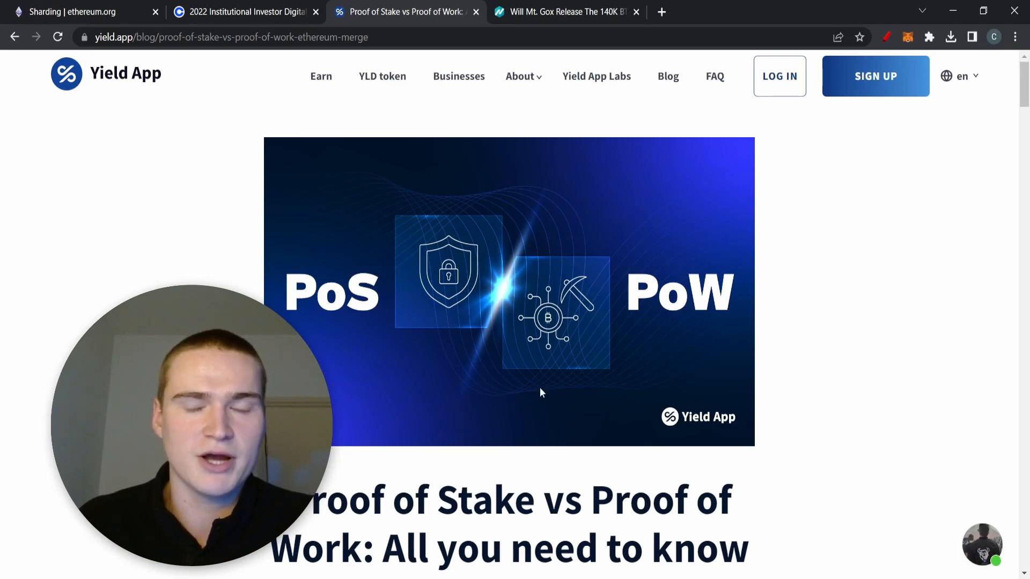
mouse_move(357, 307)
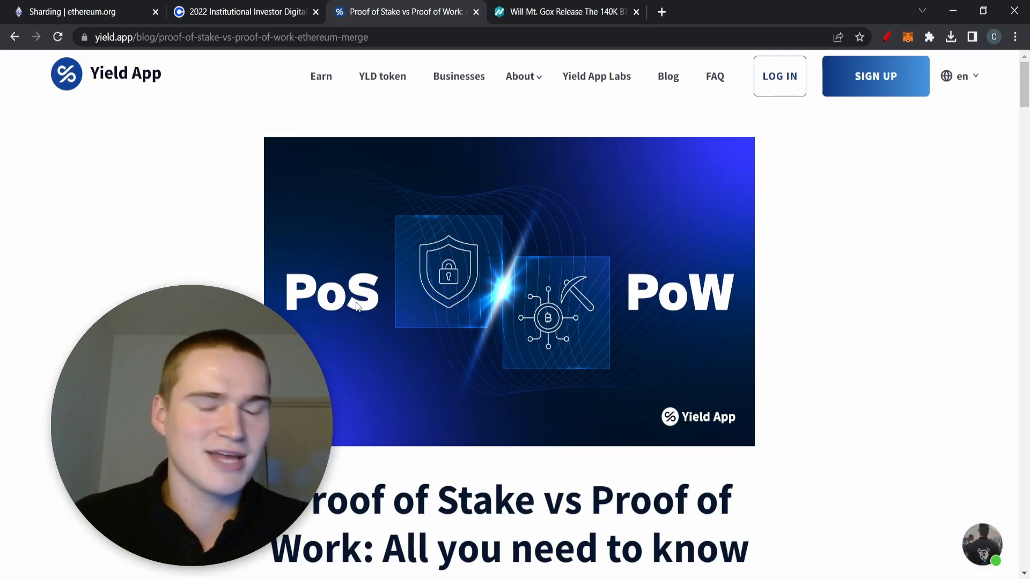
mouse_move(535, 309)
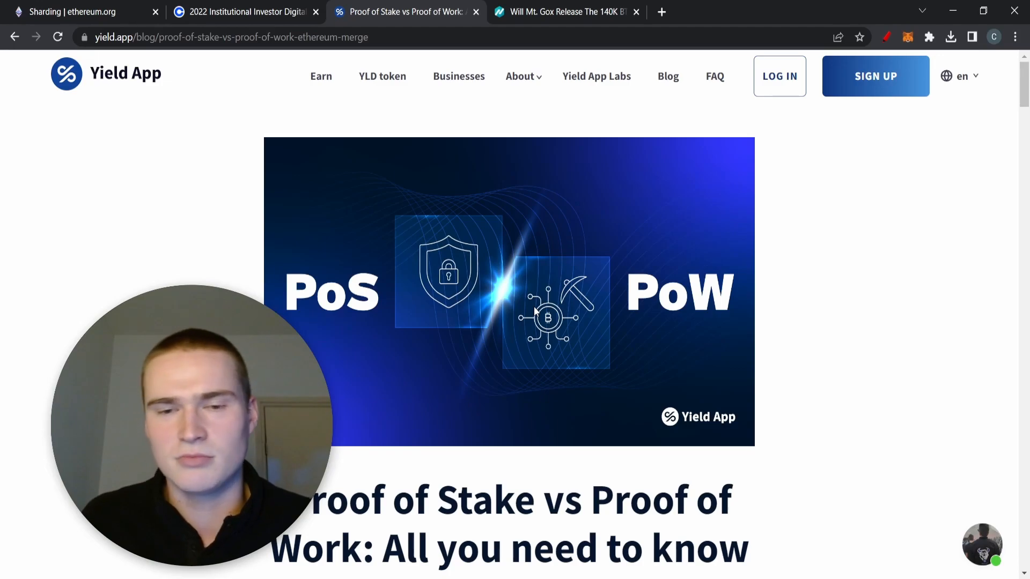
mouse_move(950, 276)
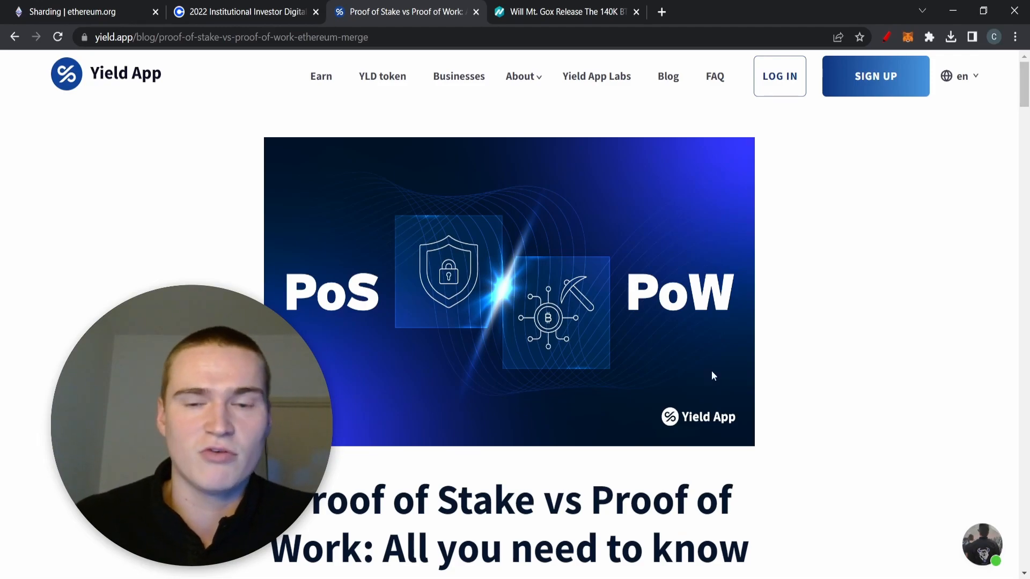
mouse_move(646, 309)
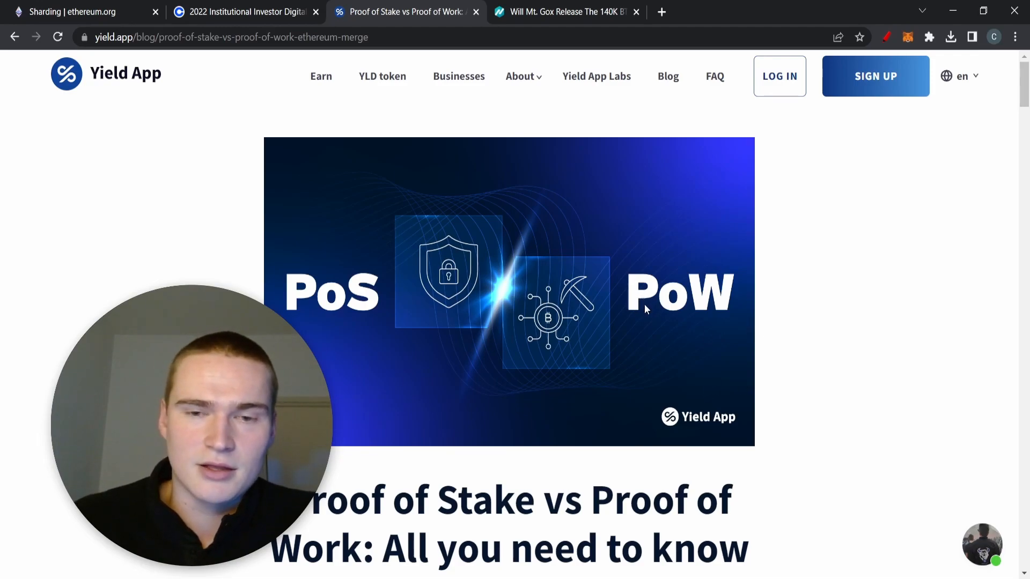
mouse_move(671, 312)
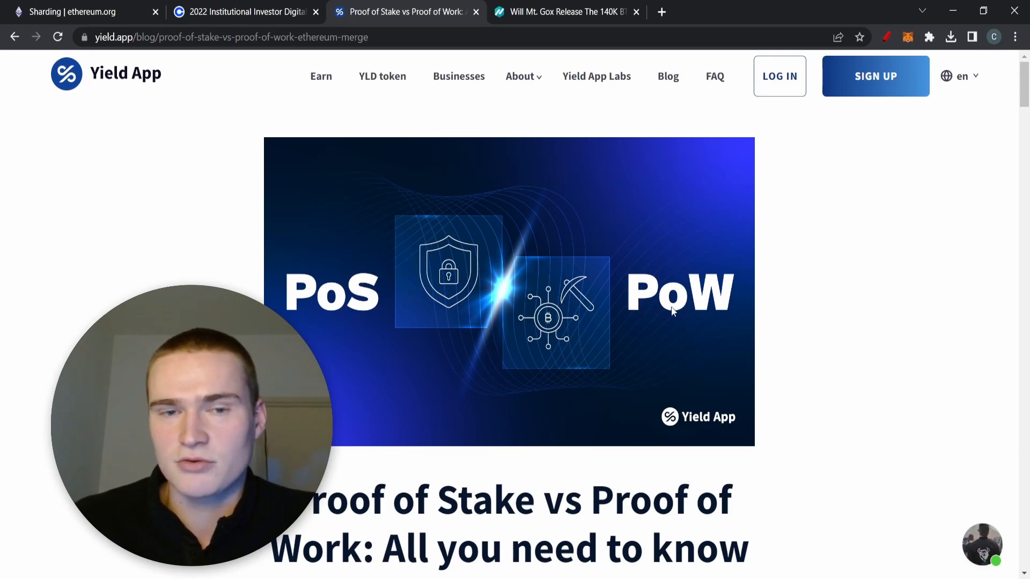
scroll("down", 3)
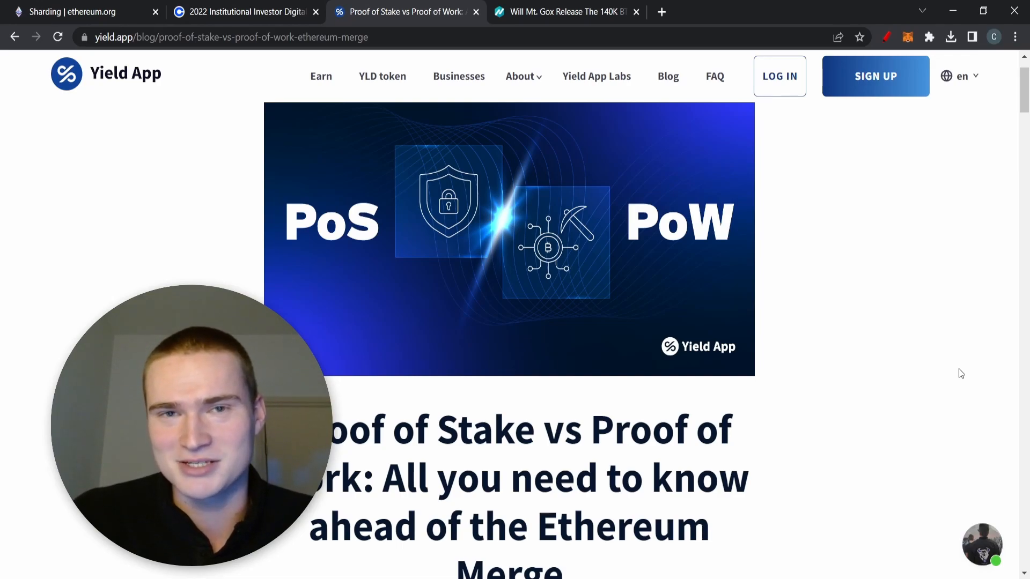
mouse_move(787, 281)
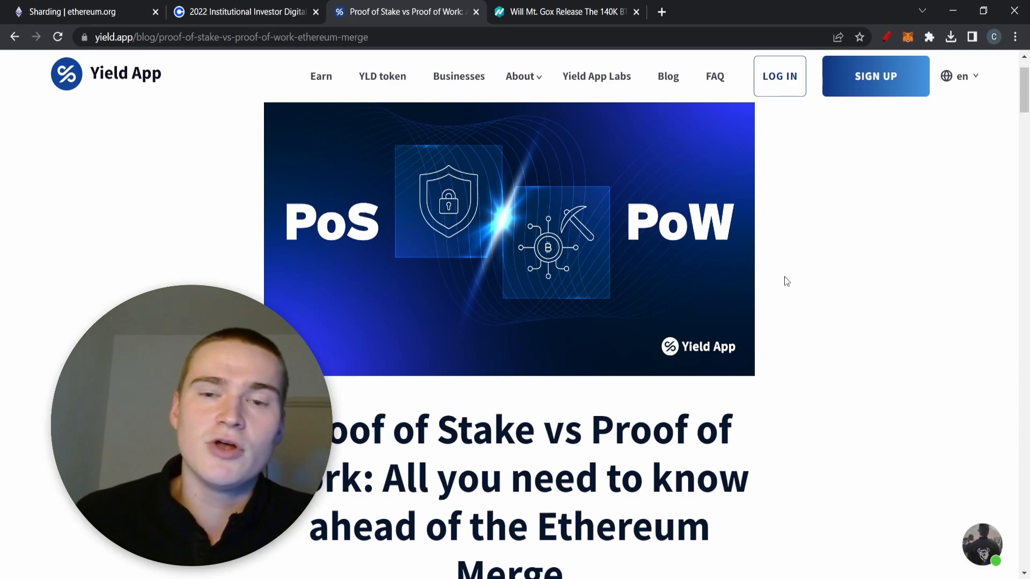
scroll("down", 3)
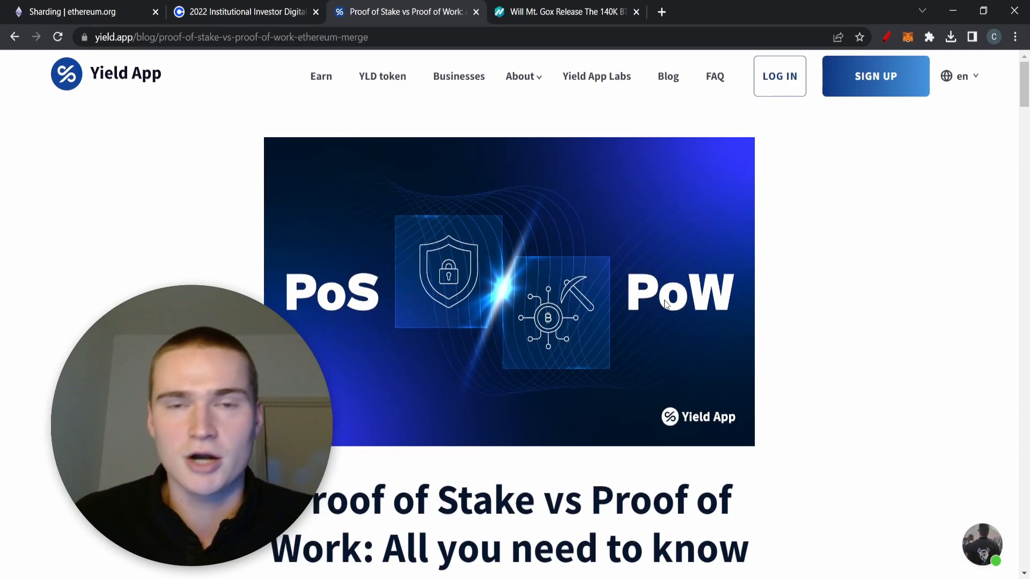
mouse_move(722, 339)
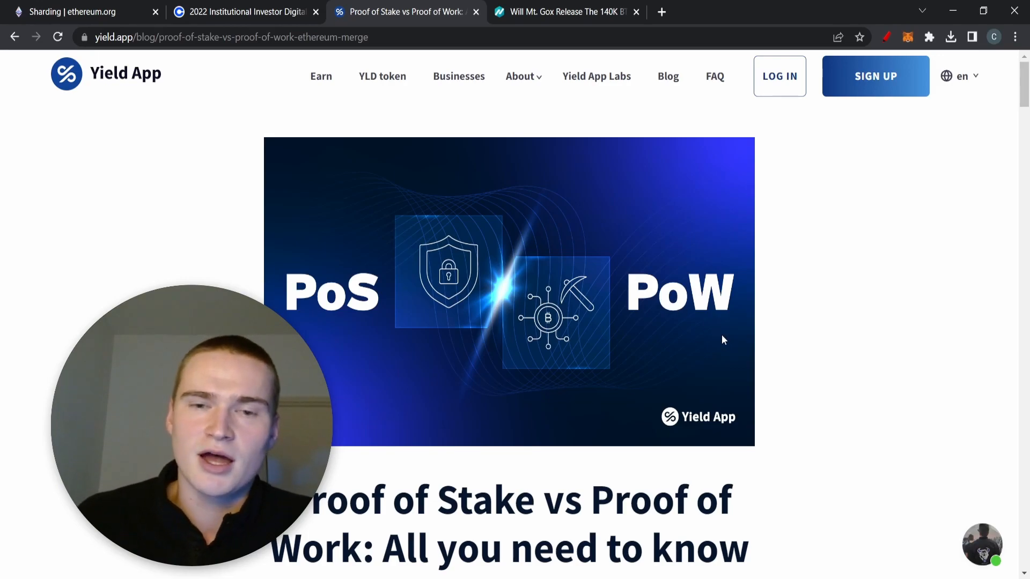
mouse_move(713, 333)
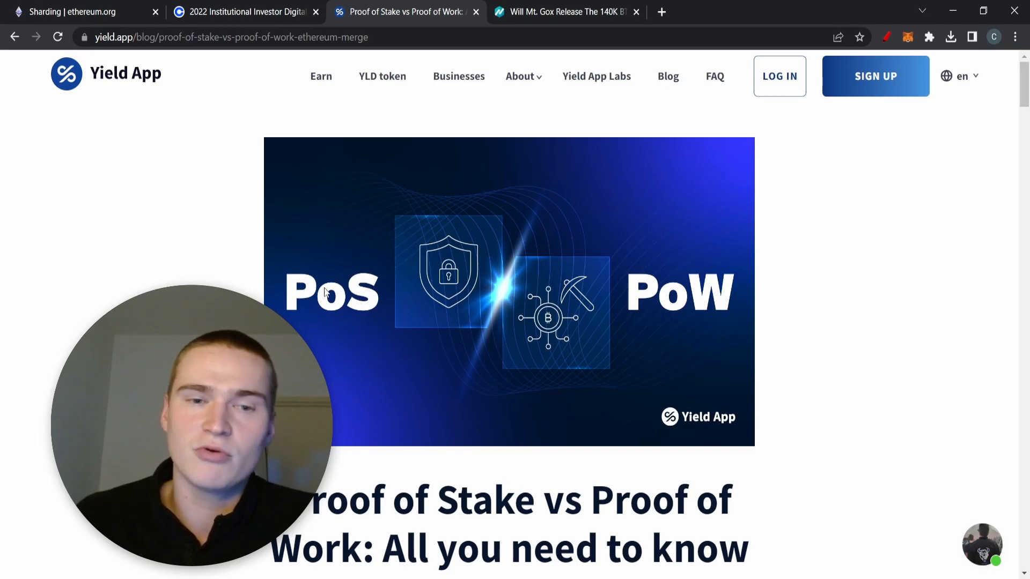
mouse_move(626, 412)
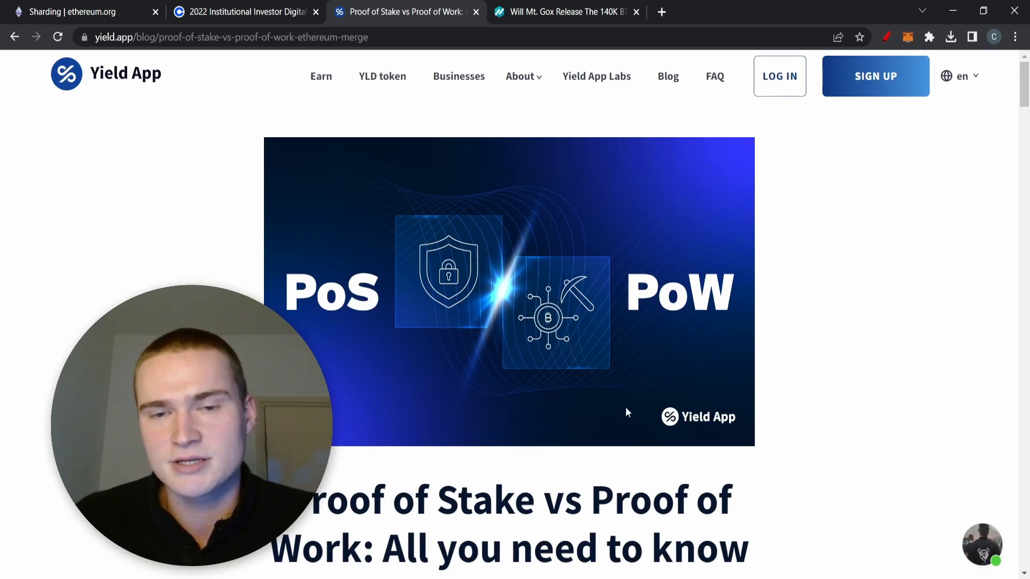
mouse_move(540, 323)
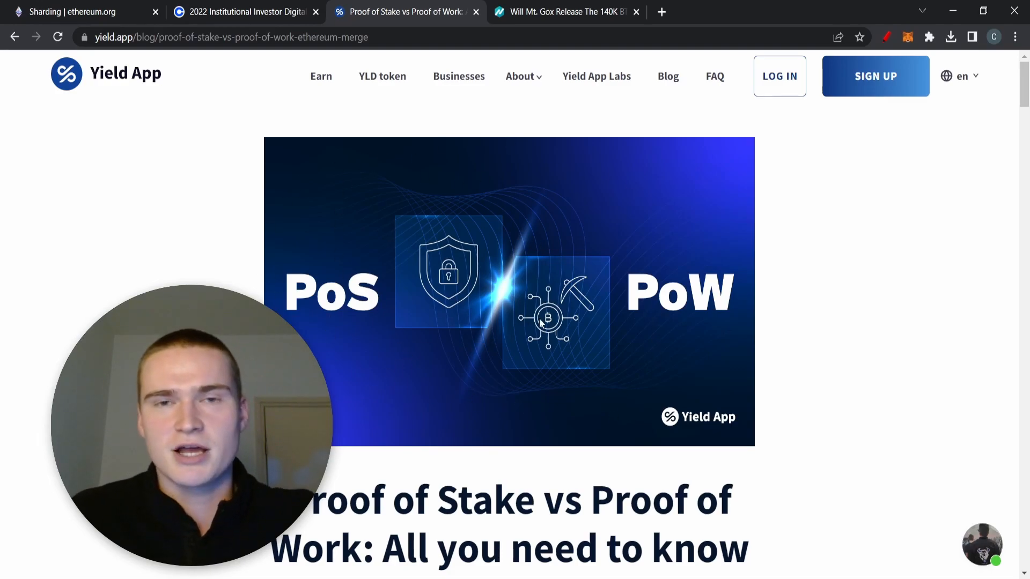
mouse_move(420, 324)
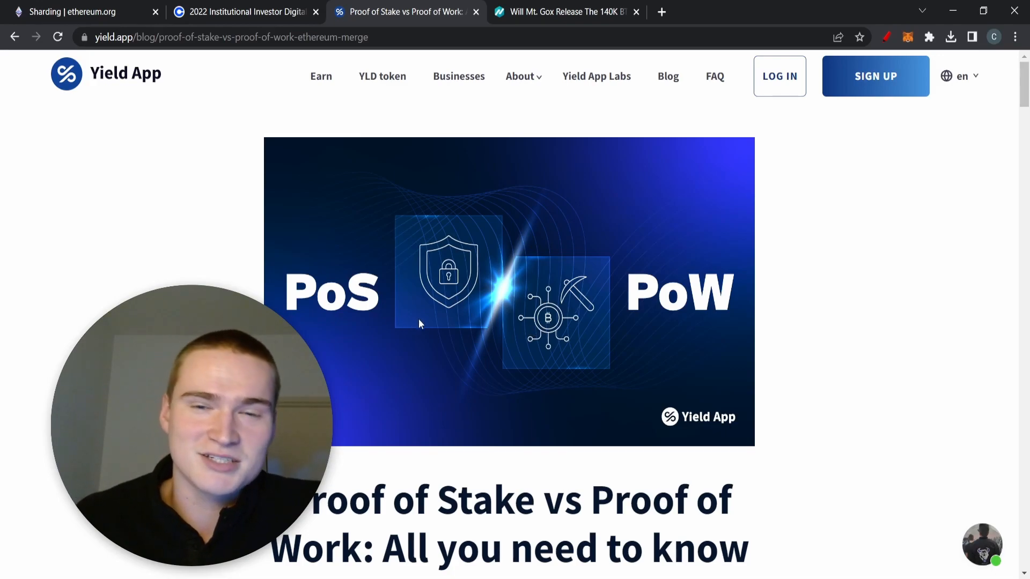
mouse_move(618, 389)
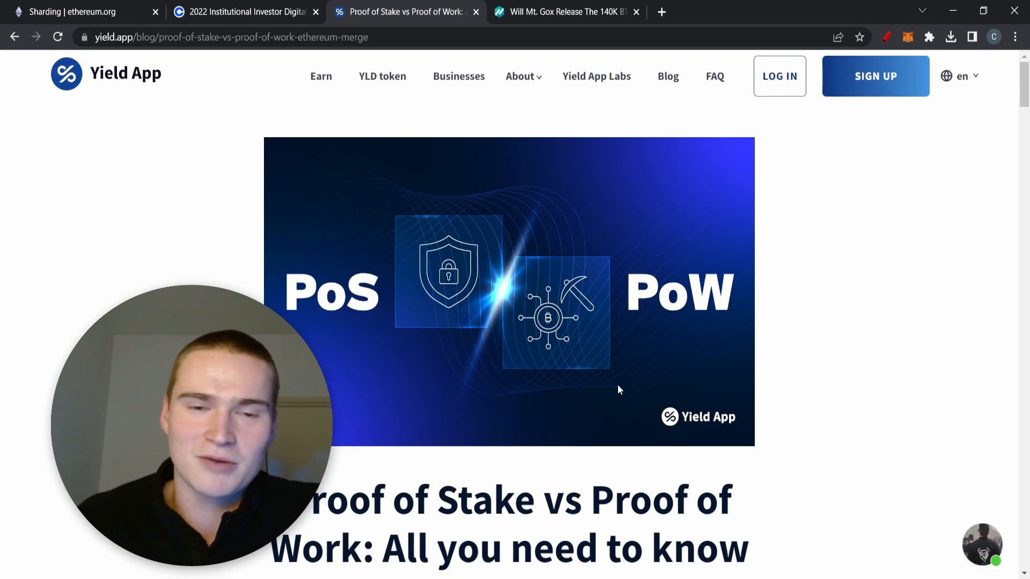
mouse_move(354, 344)
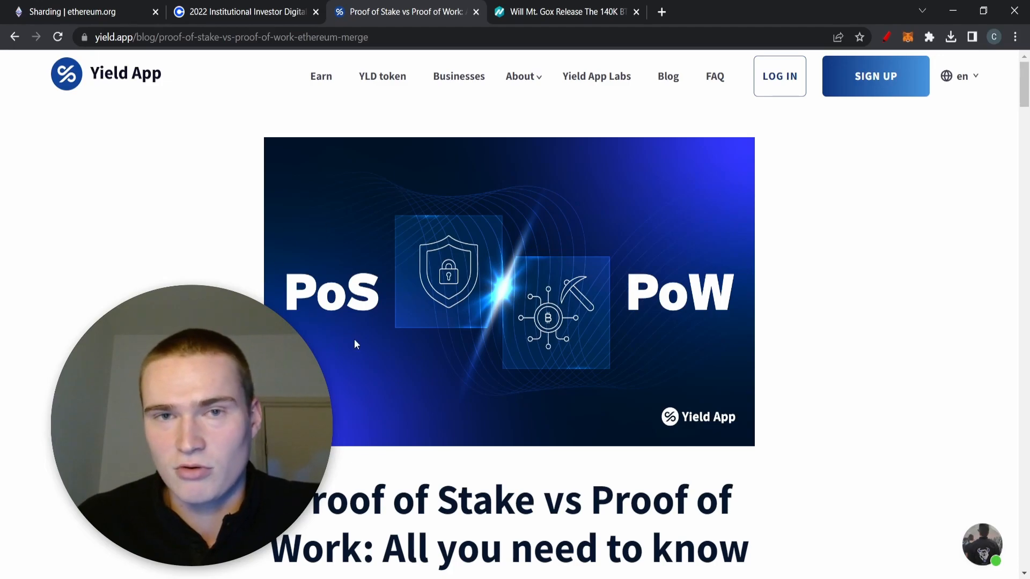
mouse_move(509, 439)
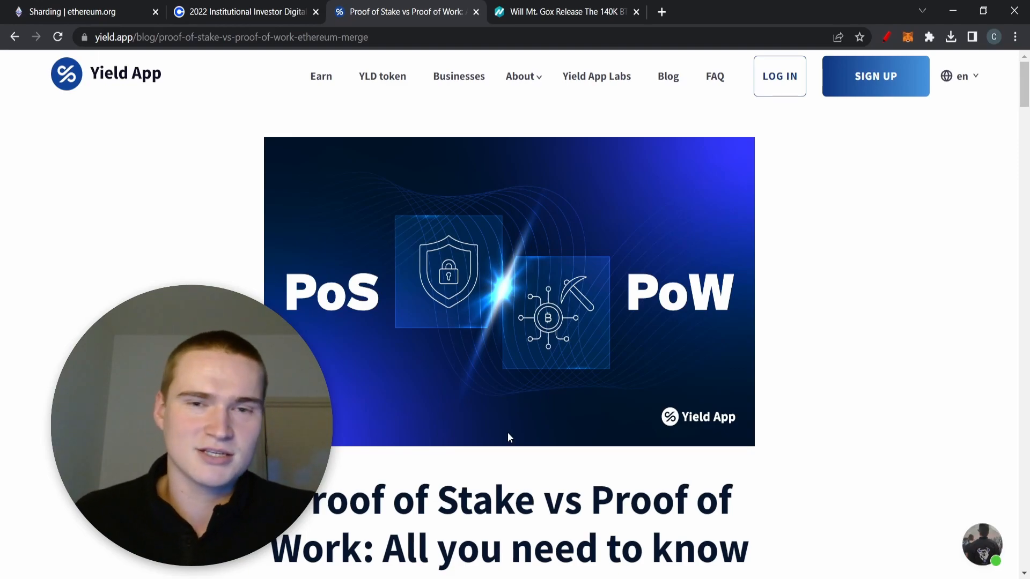
mouse_move(515, 466)
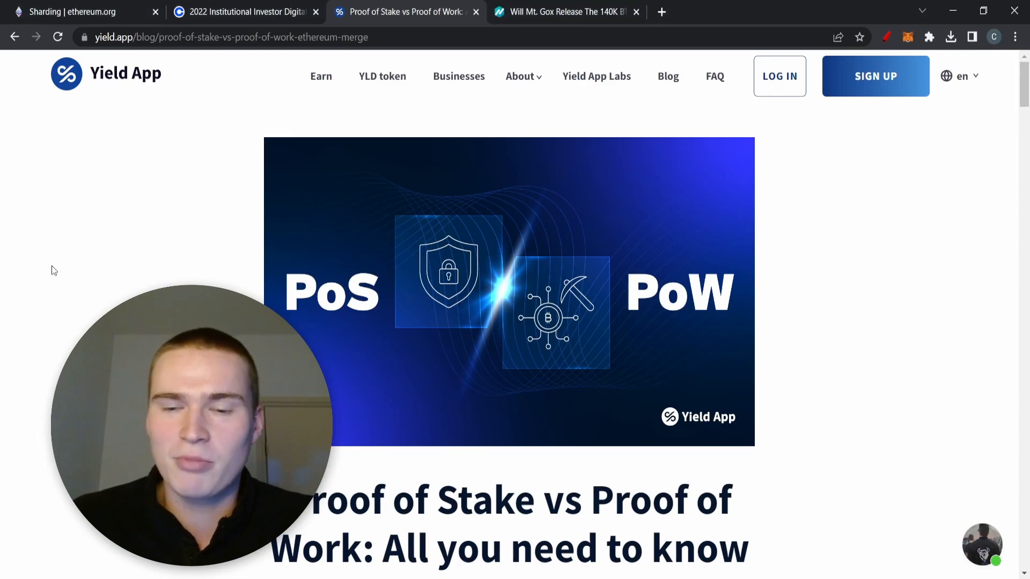
mouse_move(558, 59)
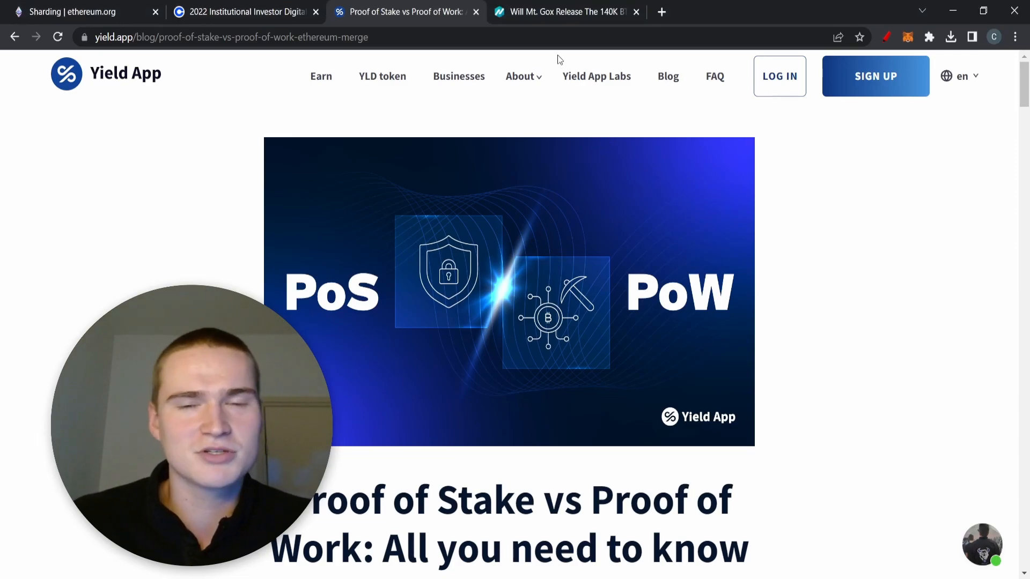
- Open NewsBTC's 'Will Mt. Gox Release The 140K BTC In January 2023?' tab at its opening paragraphs
left_click(561, 12)
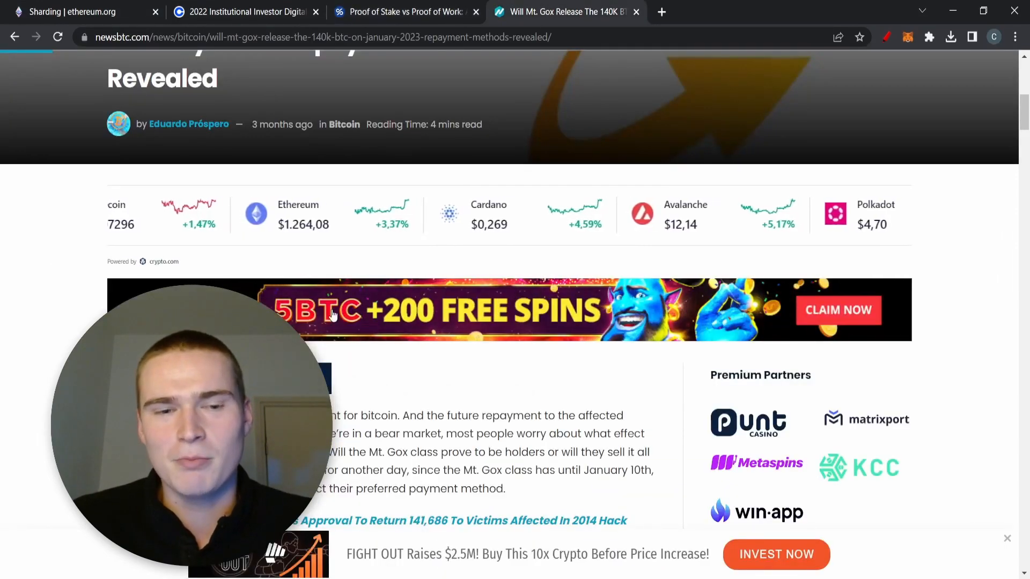
scroll("up", 3)
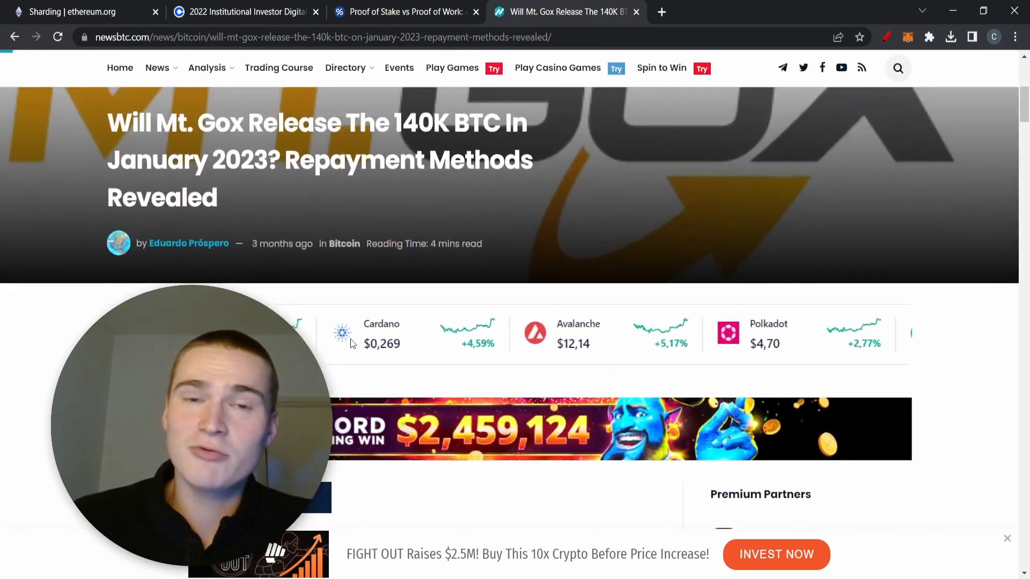
scroll("down", 3)
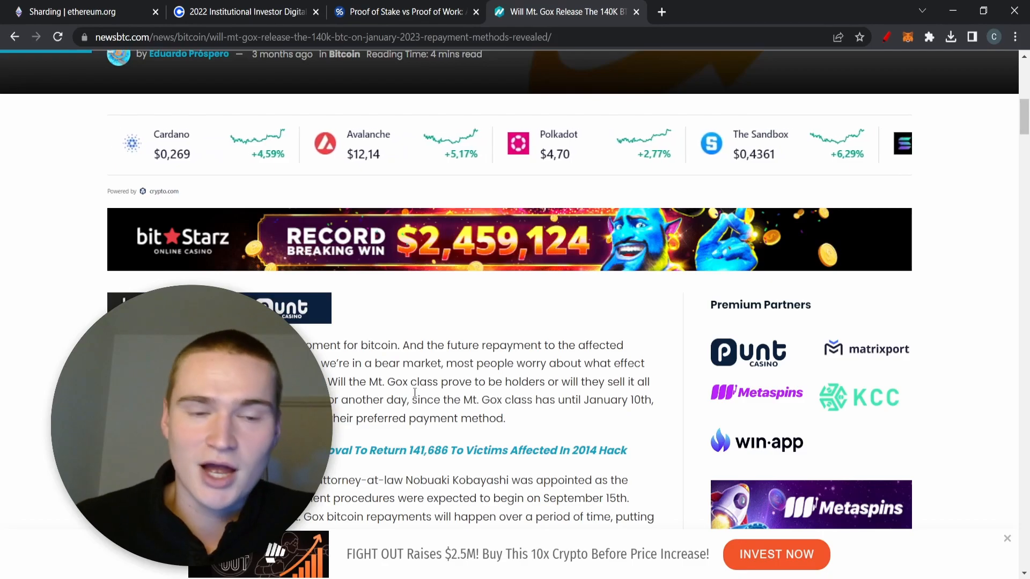
scroll("down", 3)
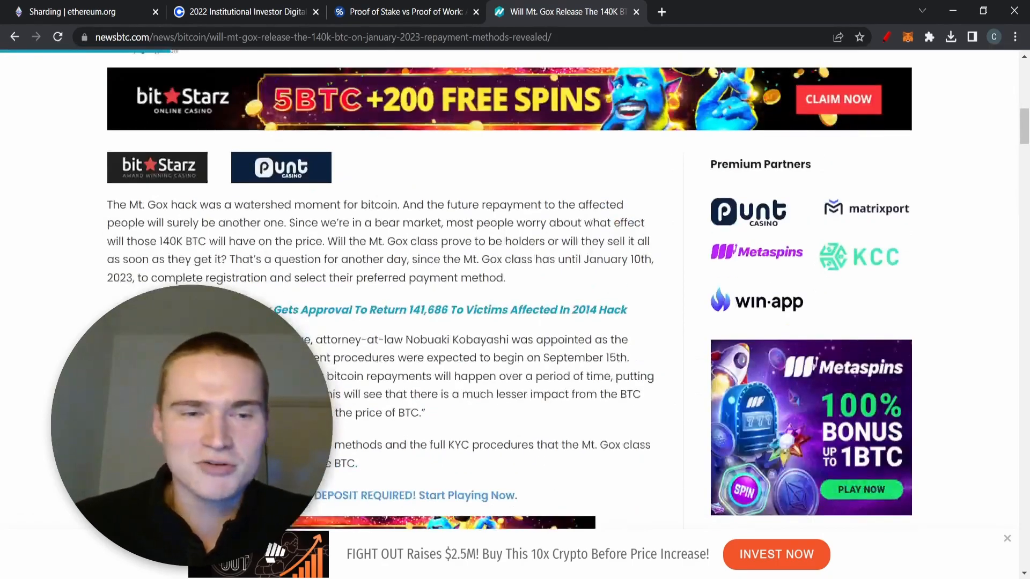
scroll("up", 3)
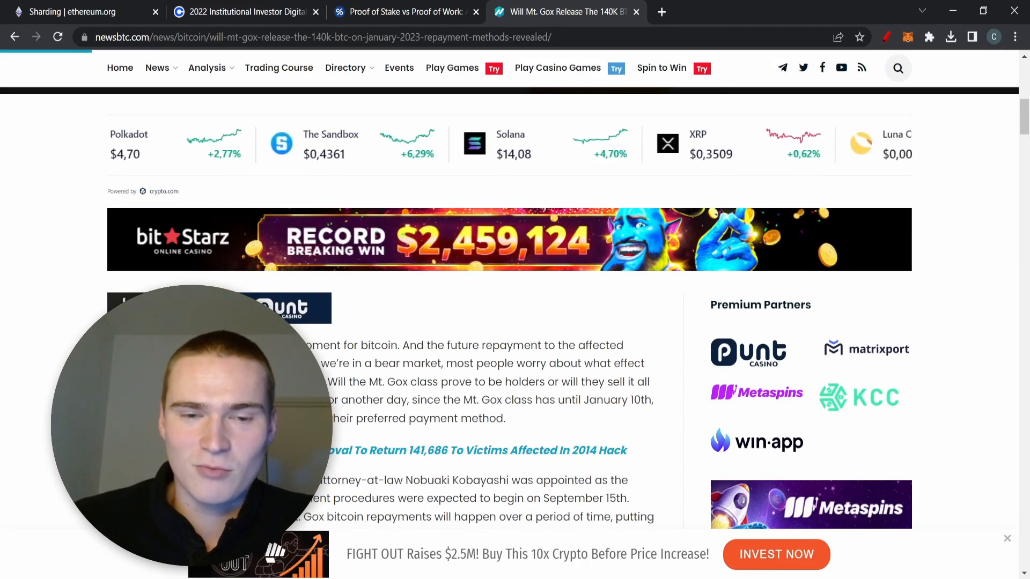
scroll("down", 3)
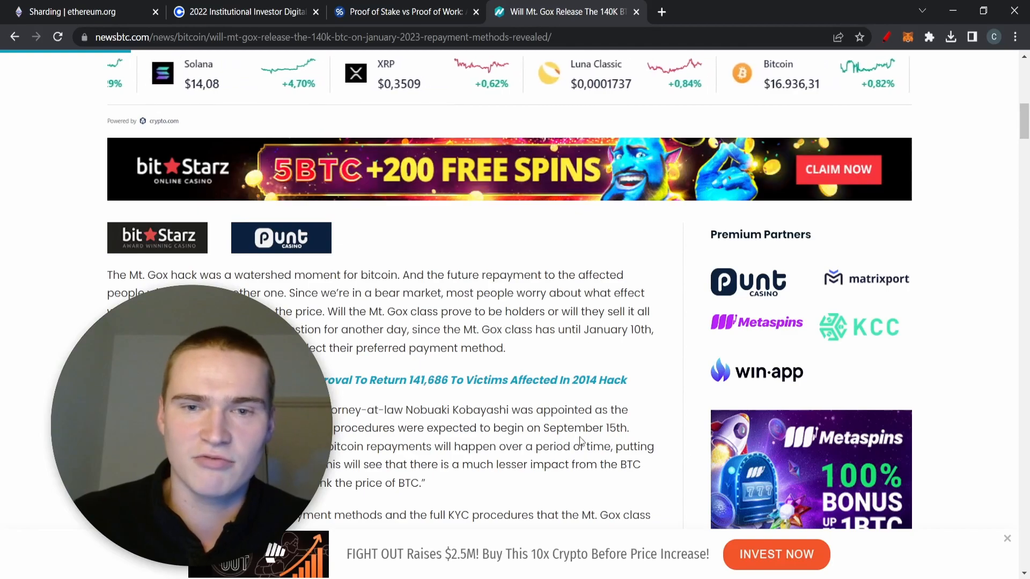
mouse_move(553, 496)
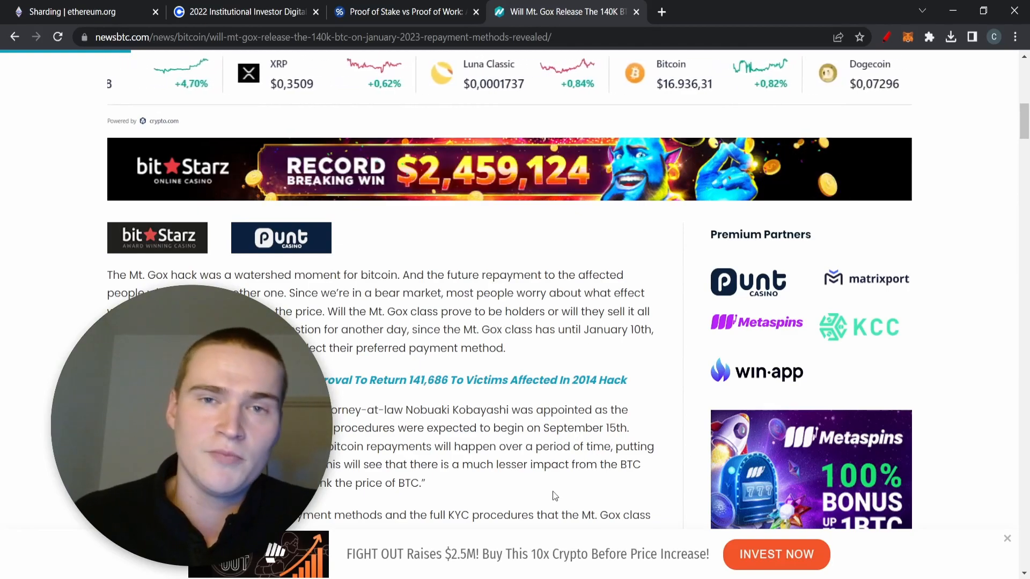